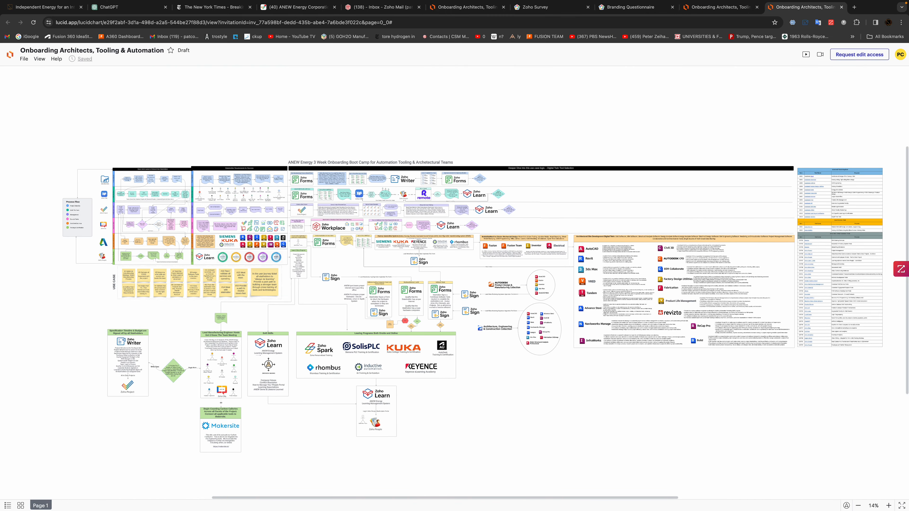
pyautogui.moveTo(121, 92)
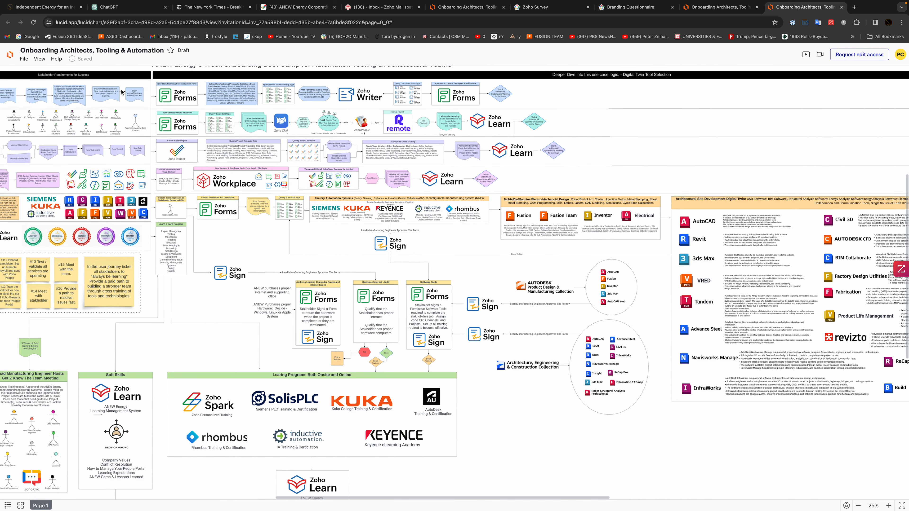
pyautogui.moveTo(871, 344)
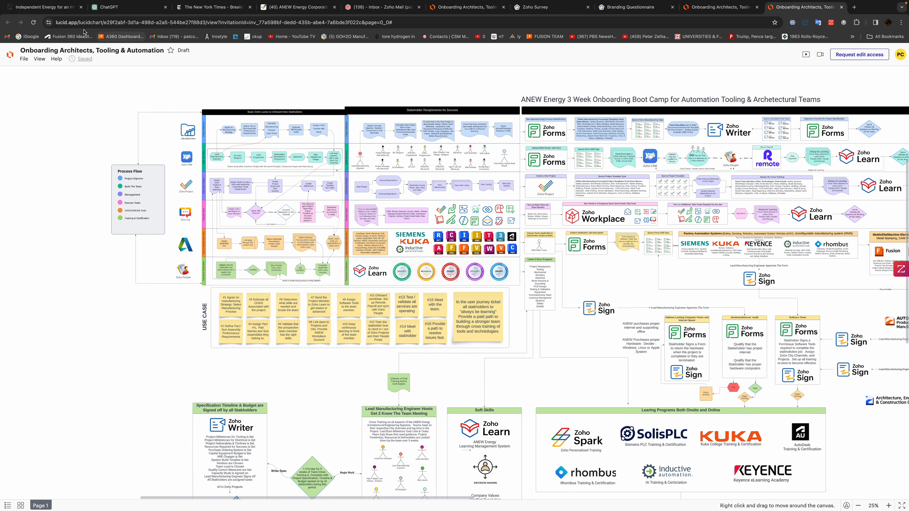
pyautogui.moveTo(33, 22)
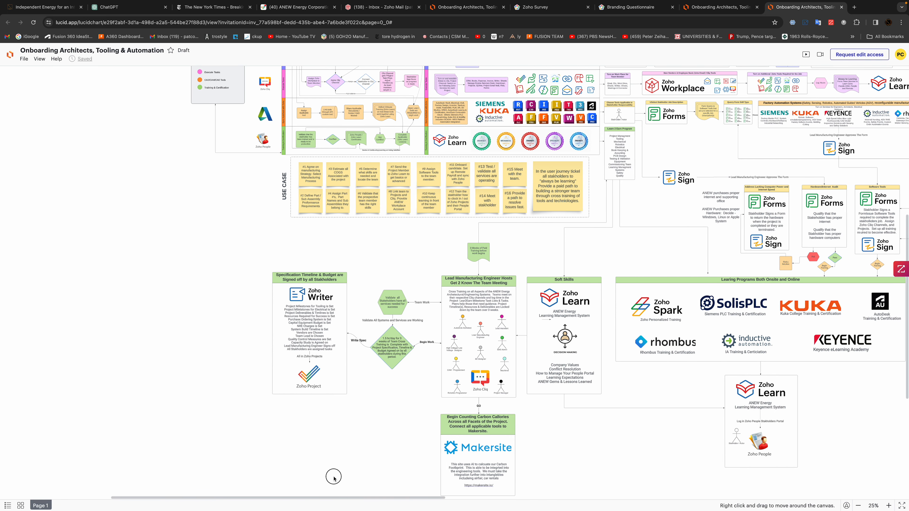
pyautogui.moveTo(907, 245)
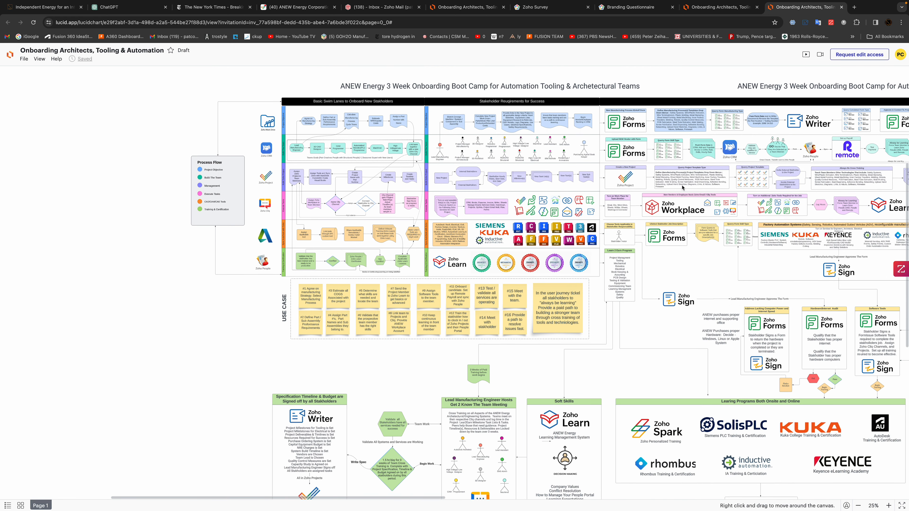
pyautogui.moveTo(365, 168)
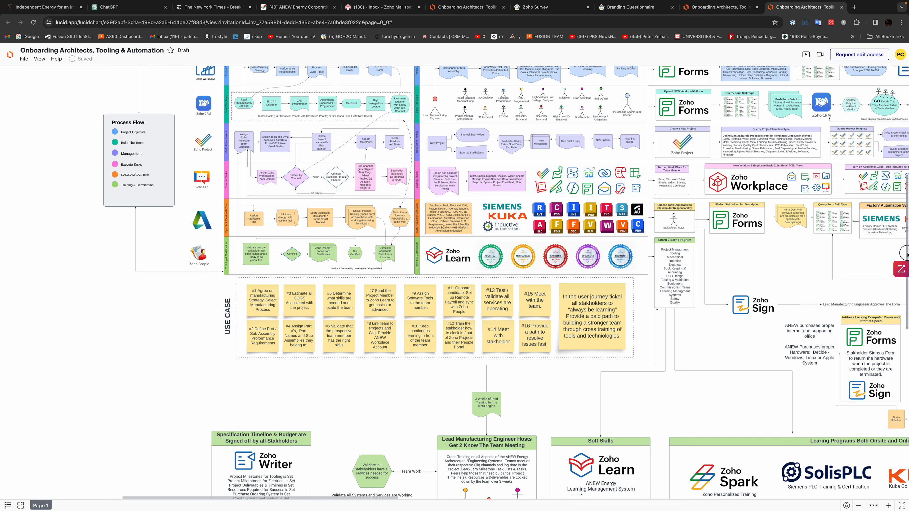
# Step: Zoom to 50% on the Basic Swim Lanes section and the Process Flow legend
pyautogui.scroll(-3)
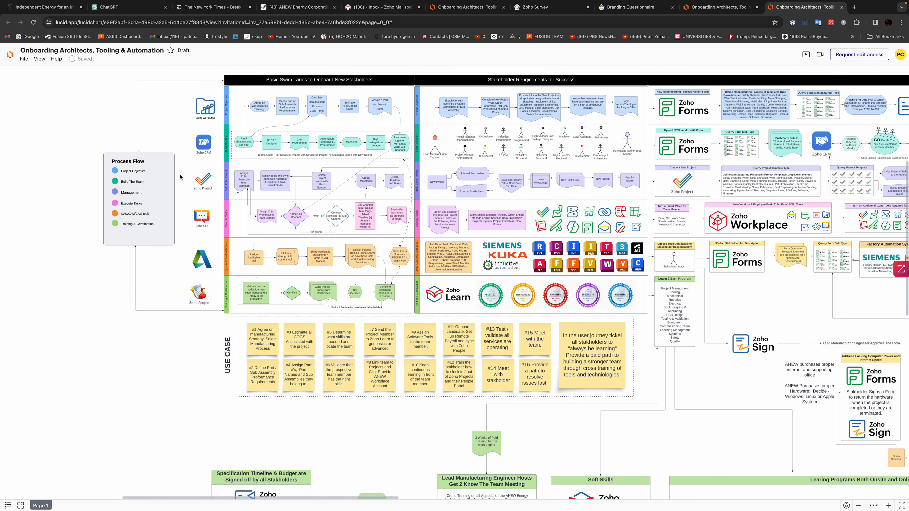
pyautogui.moveTo(152, 174)
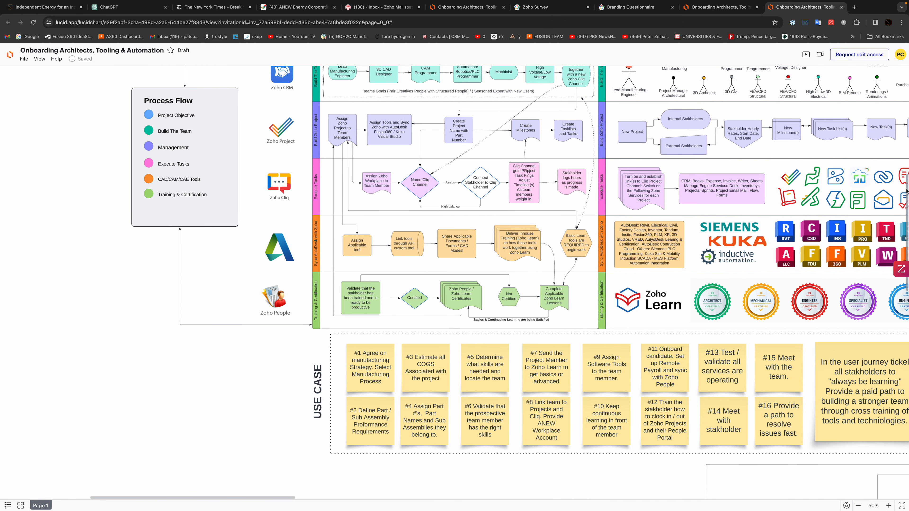
# Step: Scroll the canvas so the Basic Swim Lanes header and Project Objective row are visible
pyautogui.scroll(-3)
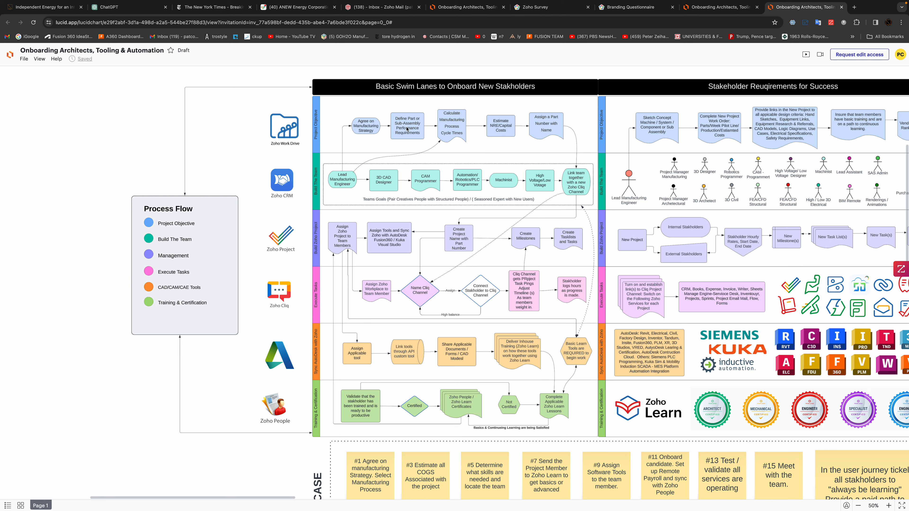
pyautogui.moveTo(411, 137)
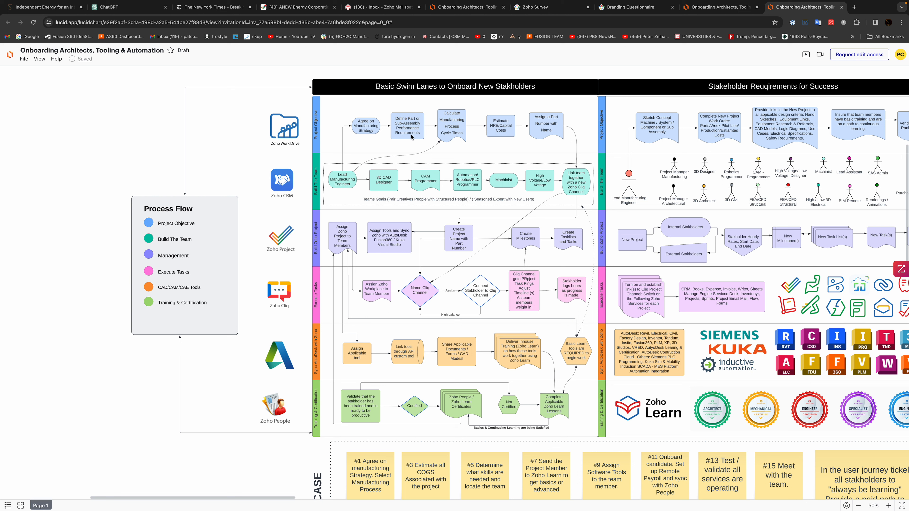
pyautogui.moveTo(452, 130)
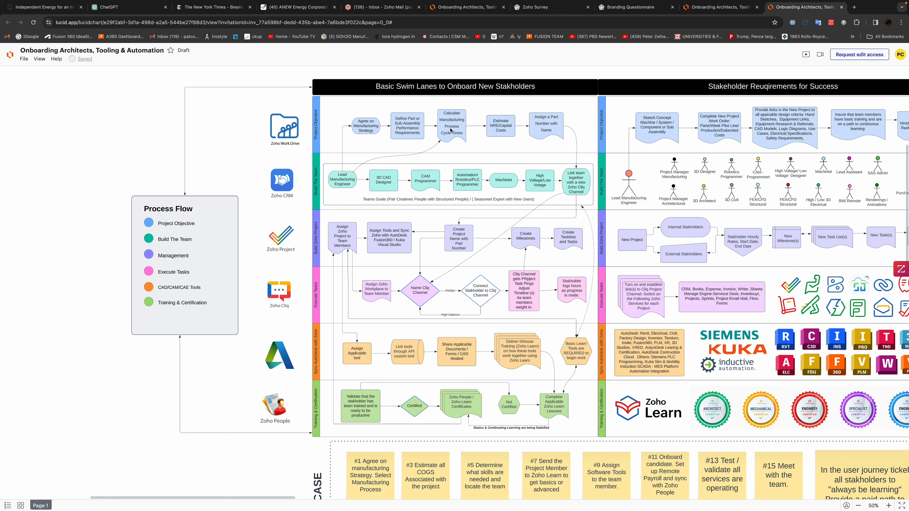
pyautogui.moveTo(451, 132)
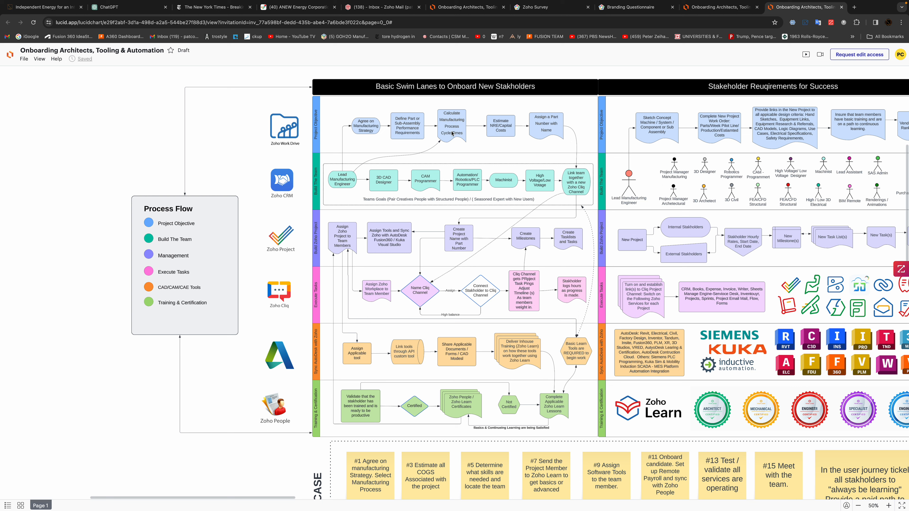
pyautogui.moveTo(504, 126)
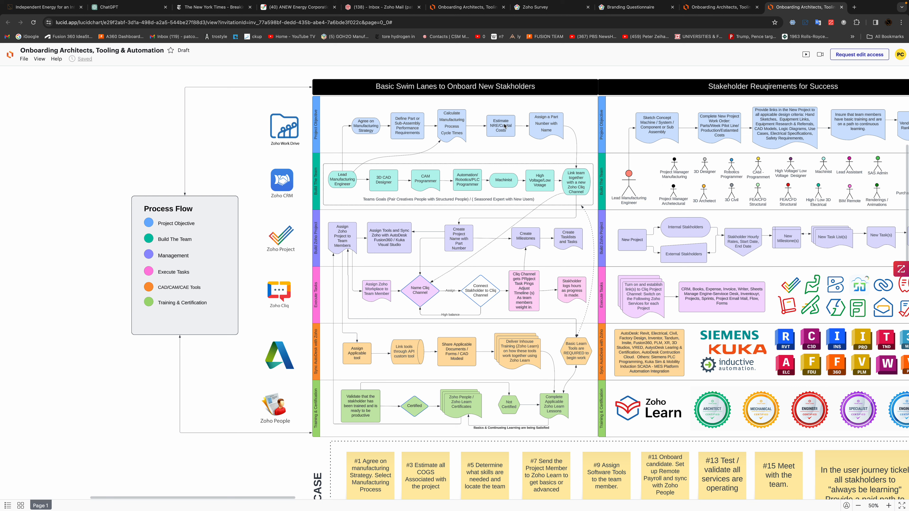
pyautogui.moveTo(497, 132)
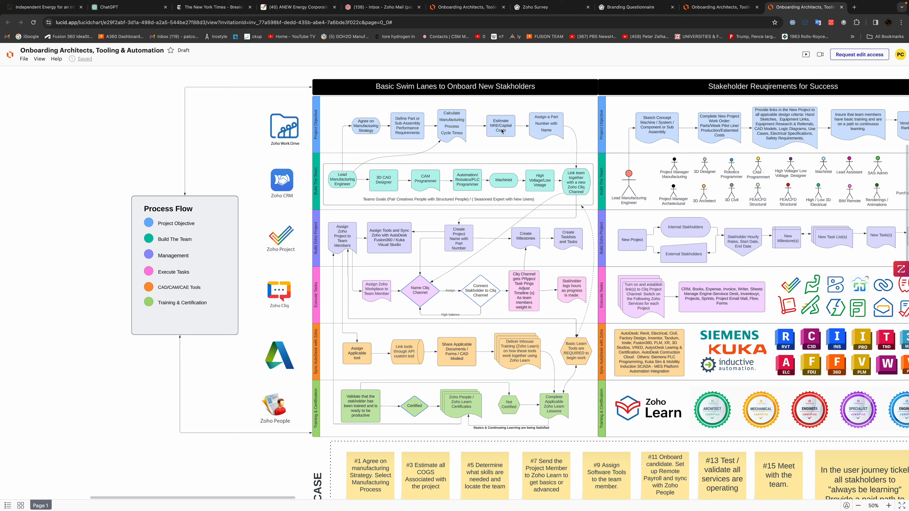
pyautogui.moveTo(287, 181)
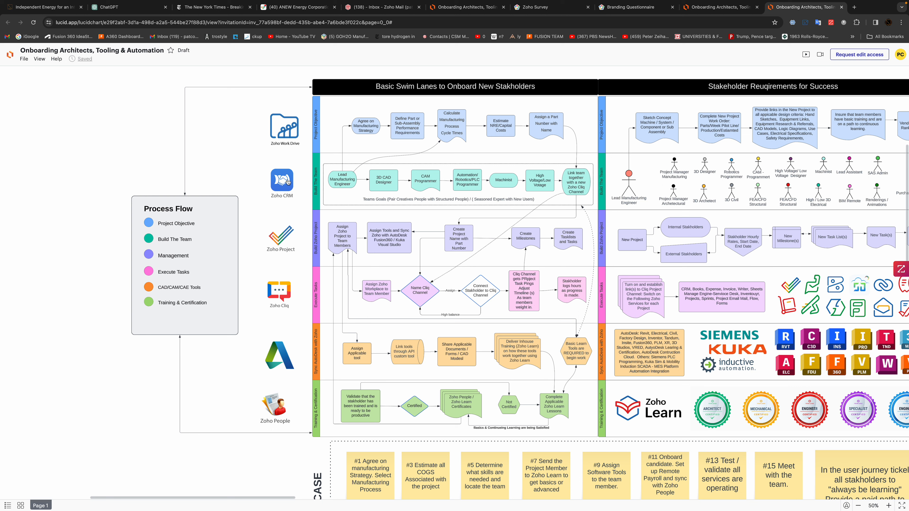
pyautogui.moveTo(266, 124)
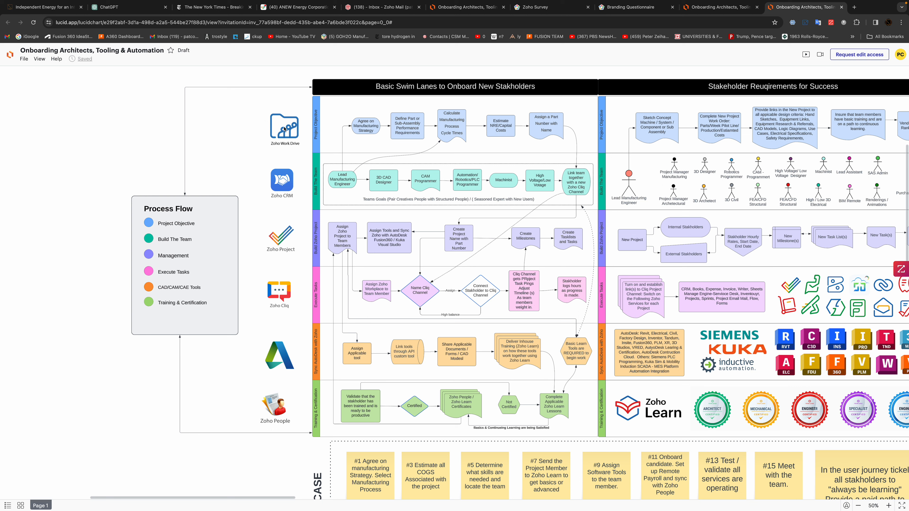
pyautogui.moveTo(351, 187)
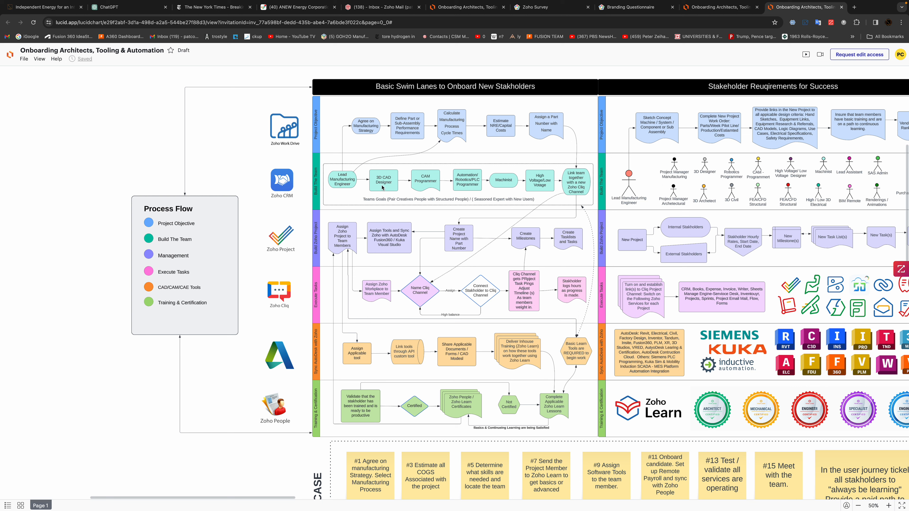
pyautogui.moveTo(439, 185)
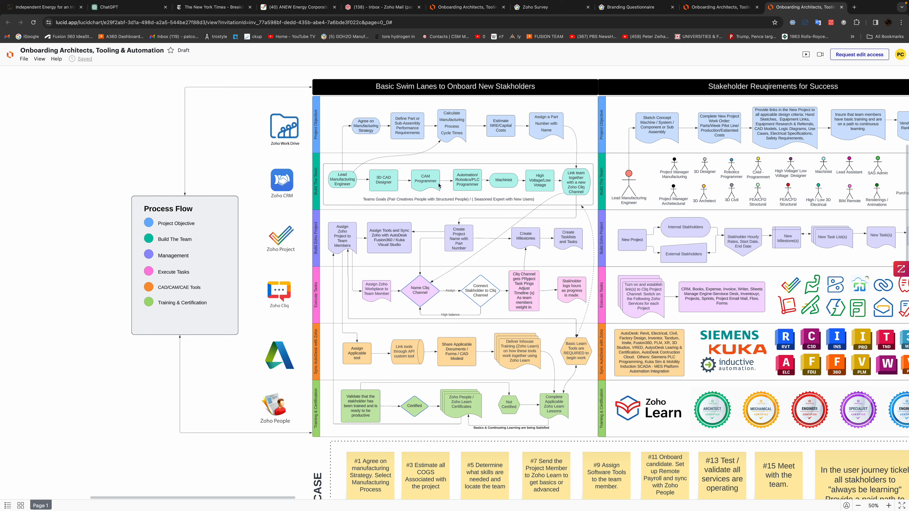
pyautogui.moveTo(481, 187)
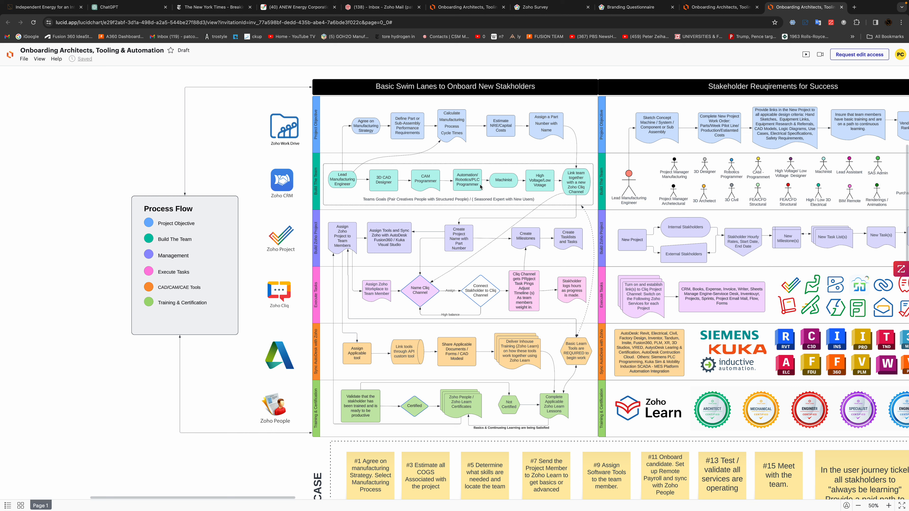
pyautogui.moveTo(569, 191)
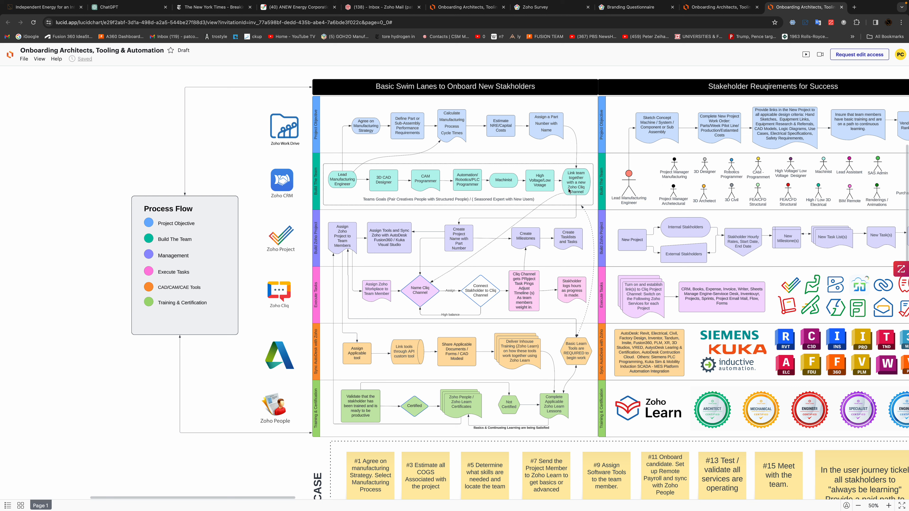
pyautogui.moveTo(592, 186)
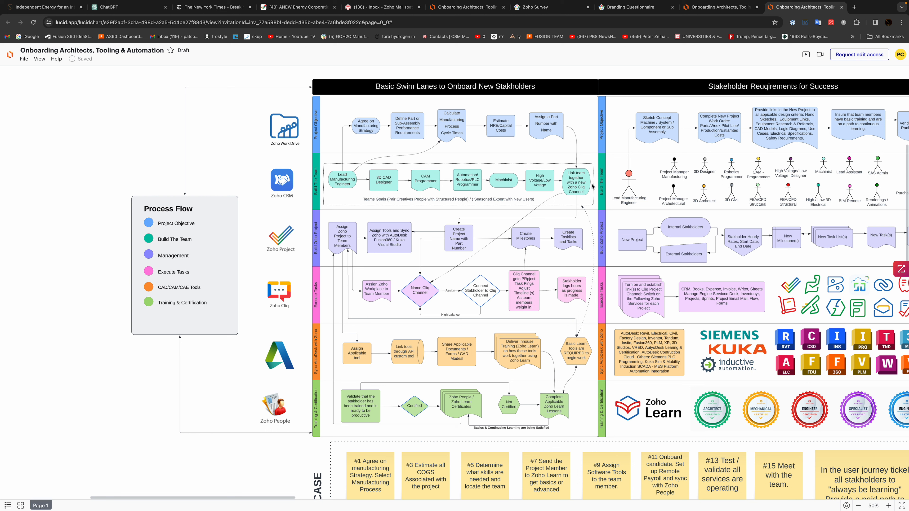
pyautogui.moveTo(674, 185)
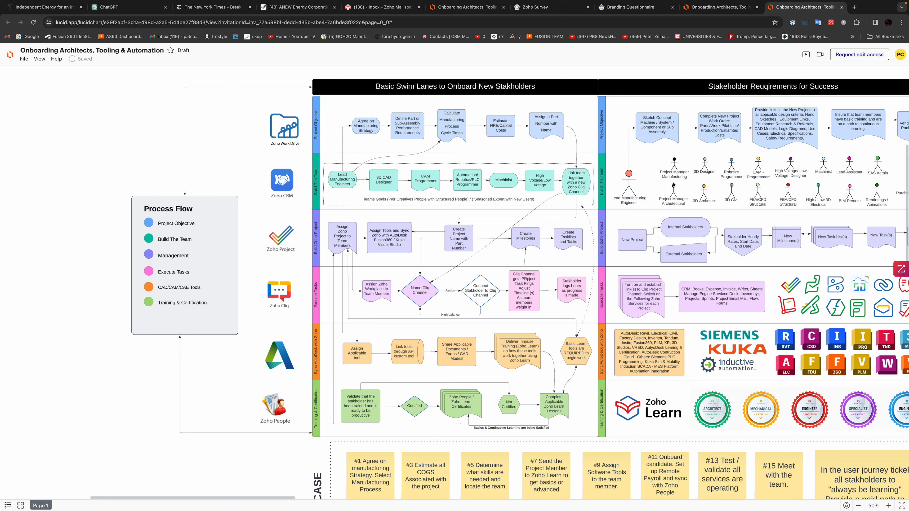
pyautogui.moveTo(716, 197)
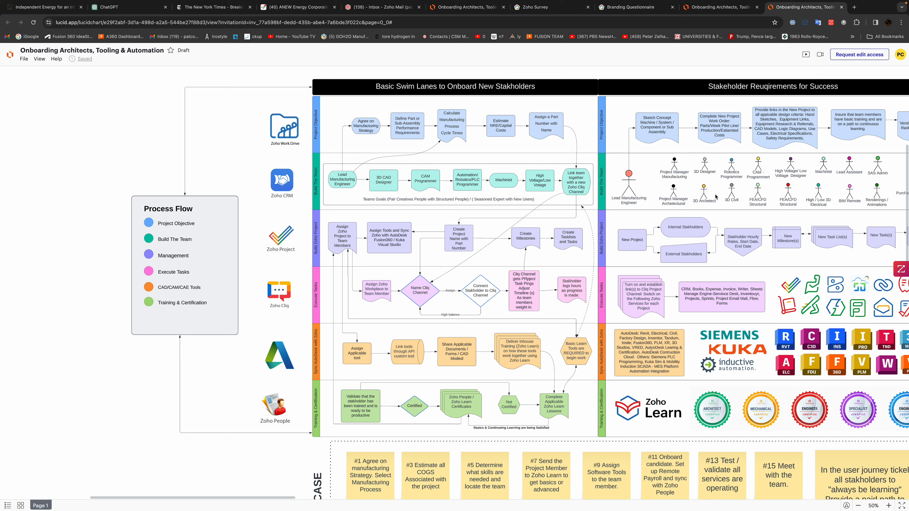
pyautogui.moveTo(780, 168)
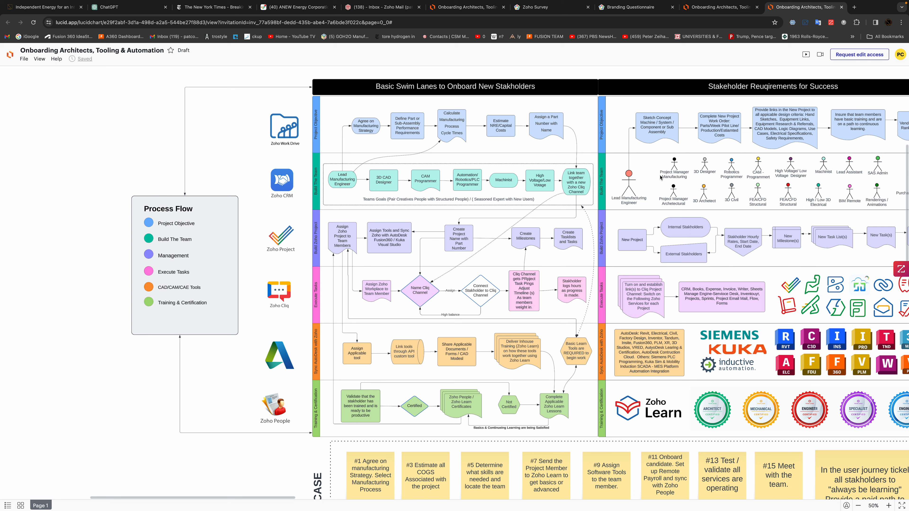
pyautogui.moveTo(660, 178)
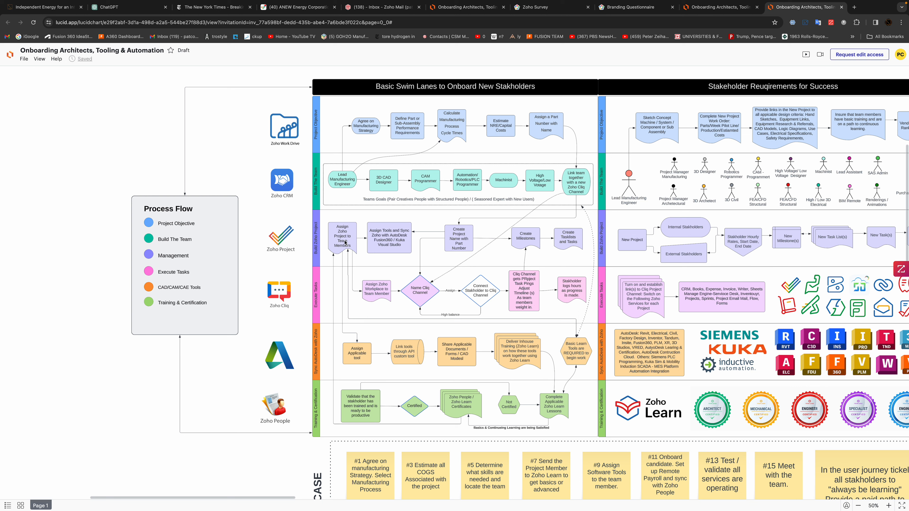
pyautogui.moveTo(398, 238)
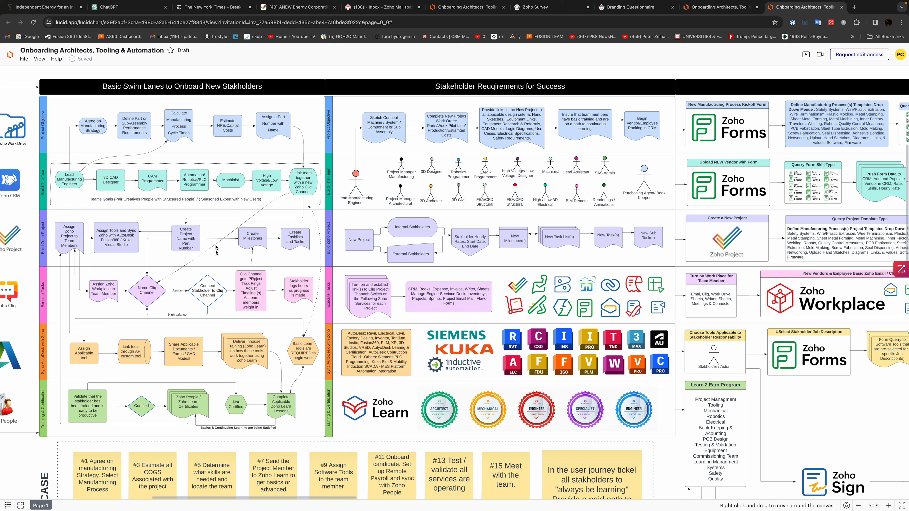
pyautogui.moveTo(243, 307)
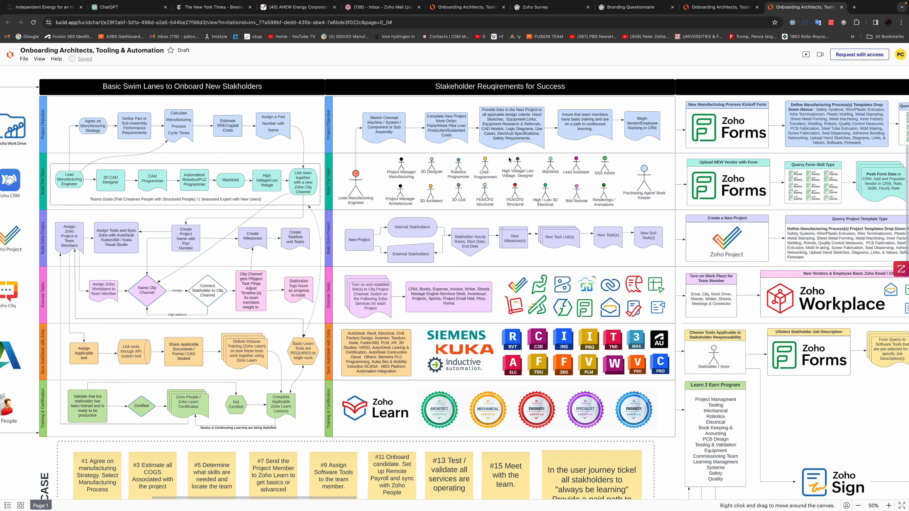
pyautogui.moveTo(461, 343)
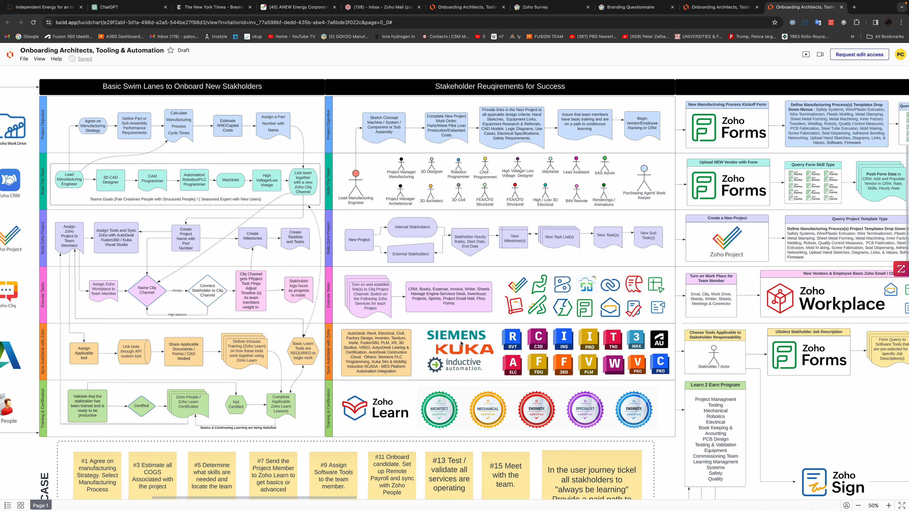
pyautogui.moveTo(532, 409)
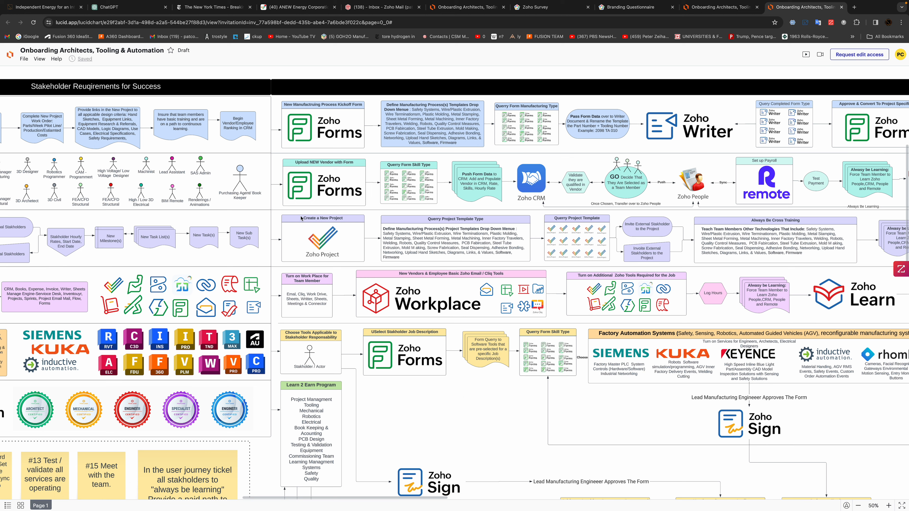
pyautogui.moveTo(353, 130)
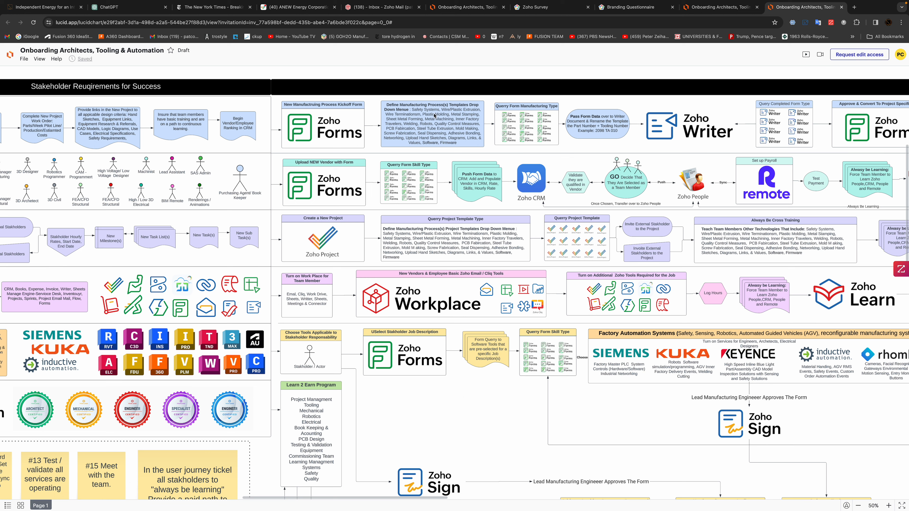
pyautogui.moveTo(460, 113)
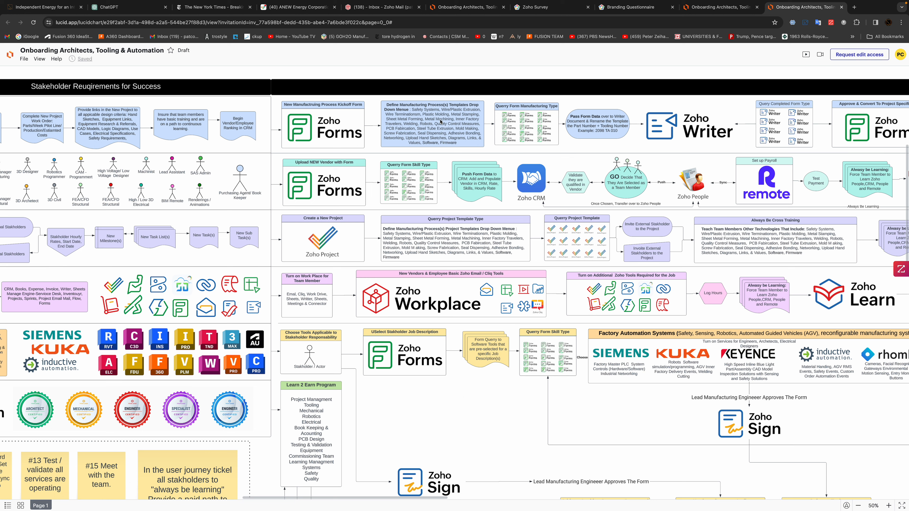
pyautogui.moveTo(452, 132)
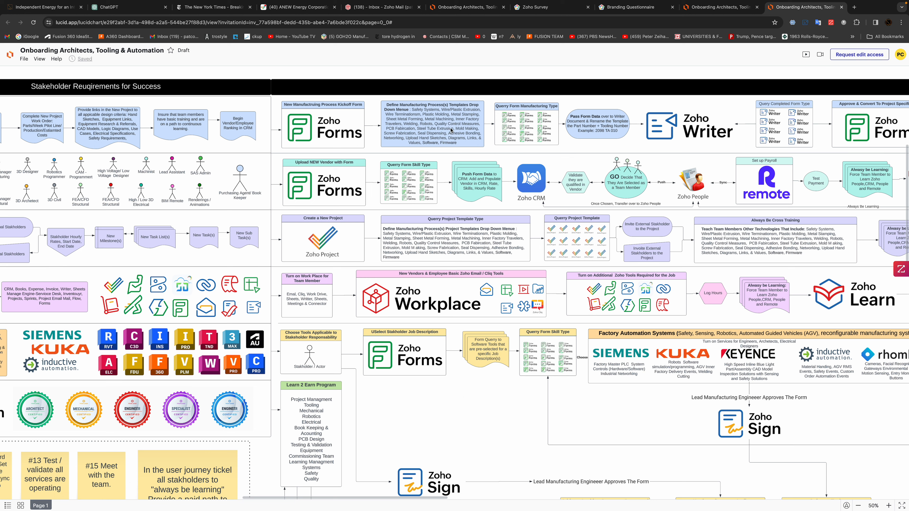
pyautogui.moveTo(541, 112)
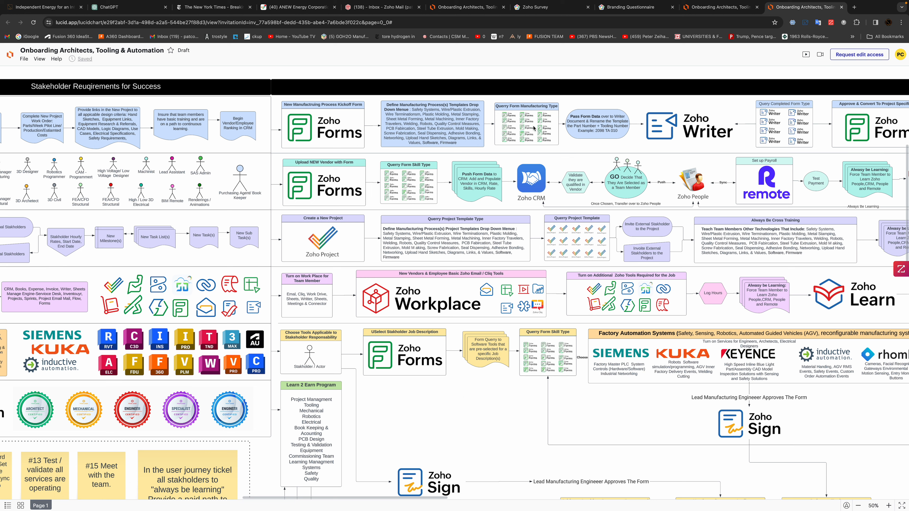
pyautogui.moveTo(588, 125)
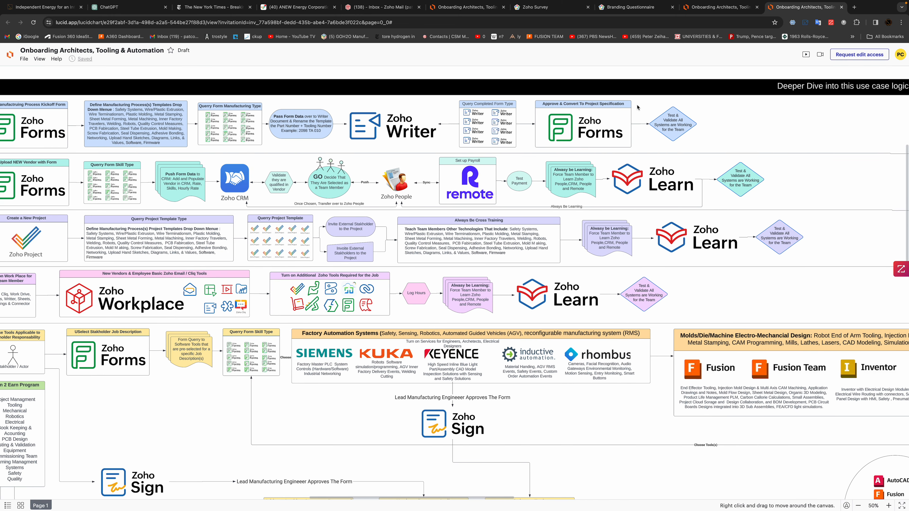
pyautogui.moveTo(667, 129)
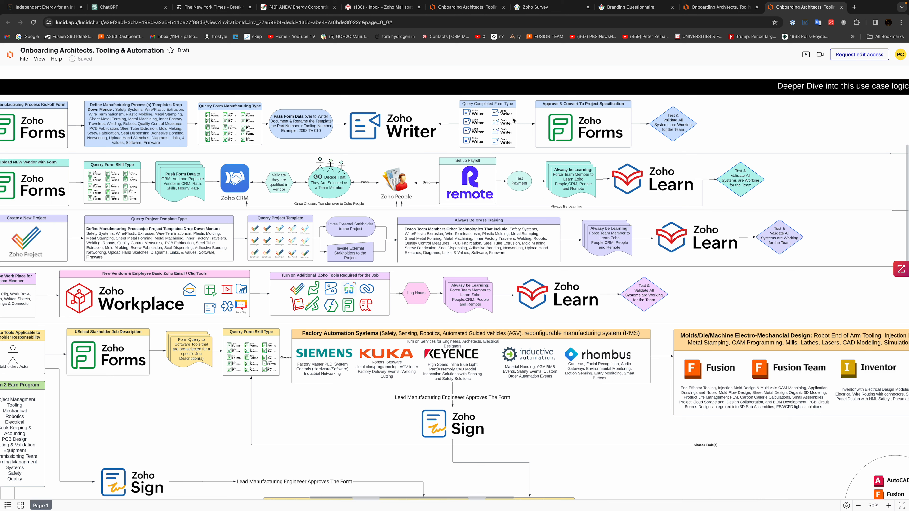
pyautogui.moveTo(618, 144)
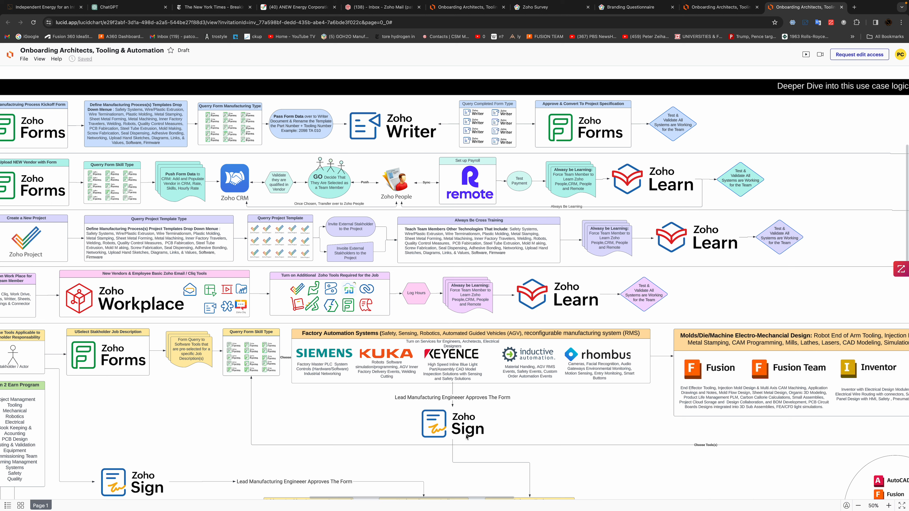
pyautogui.moveTo(160, 191)
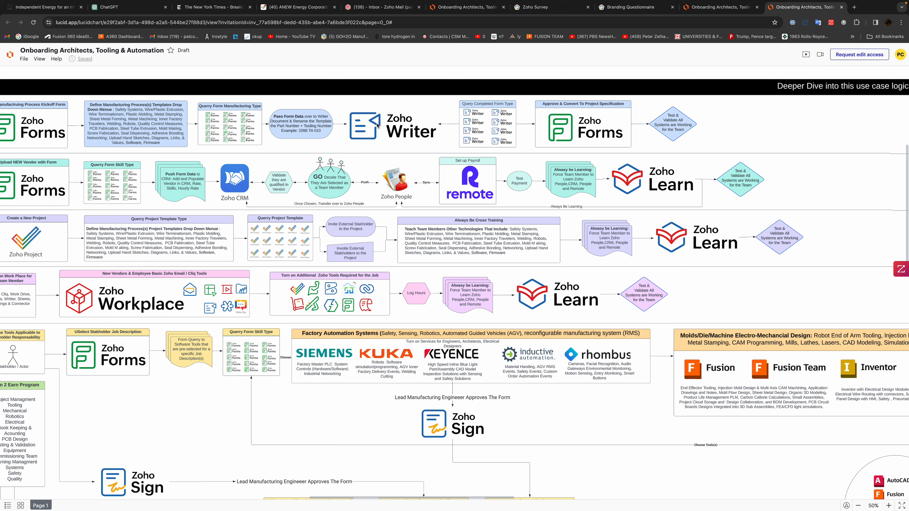
pyautogui.moveTo(312, 193)
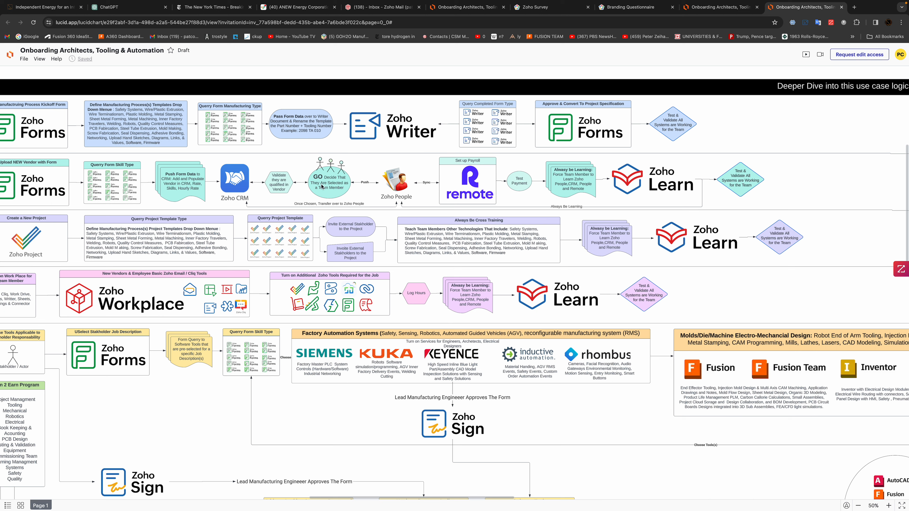
pyautogui.moveTo(330, 187)
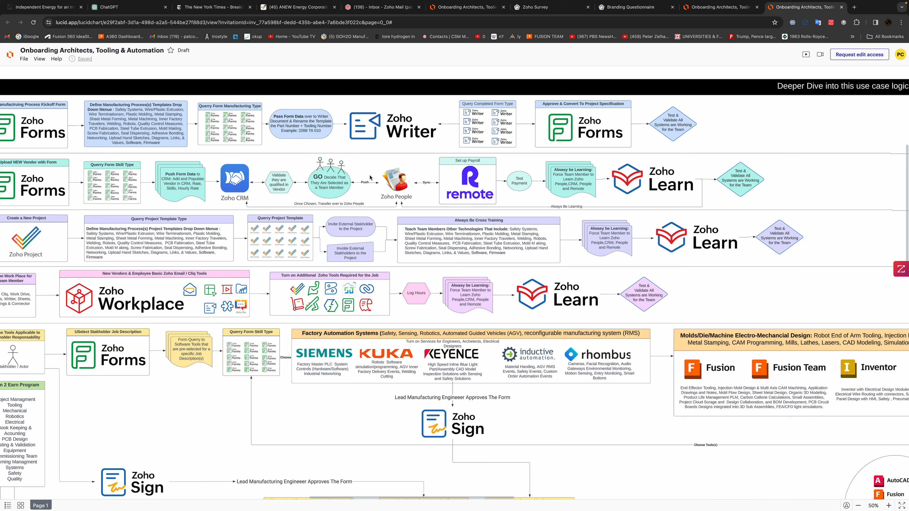
pyautogui.moveTo(396, 185)
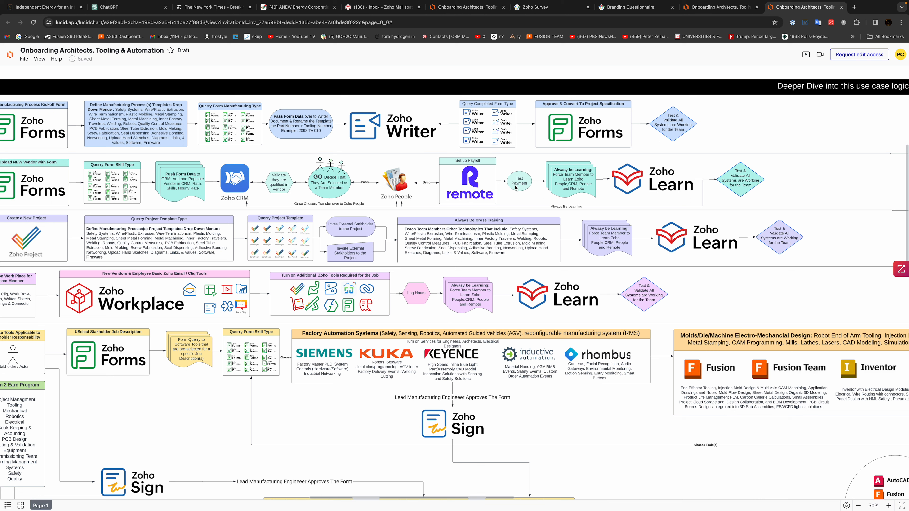
pyautogui.moveTo(599, 178)
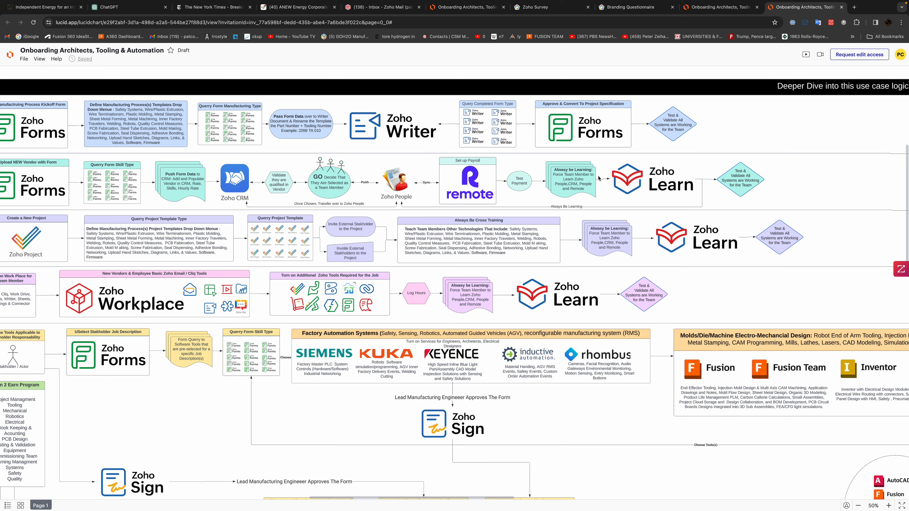
pyautogui.moveTo(684, 179)
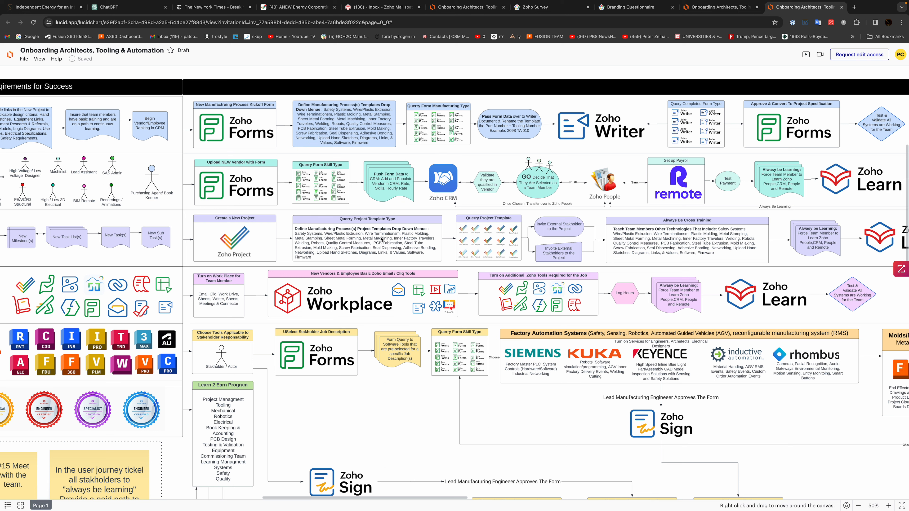
pyautogui.moveTo(380, 239)
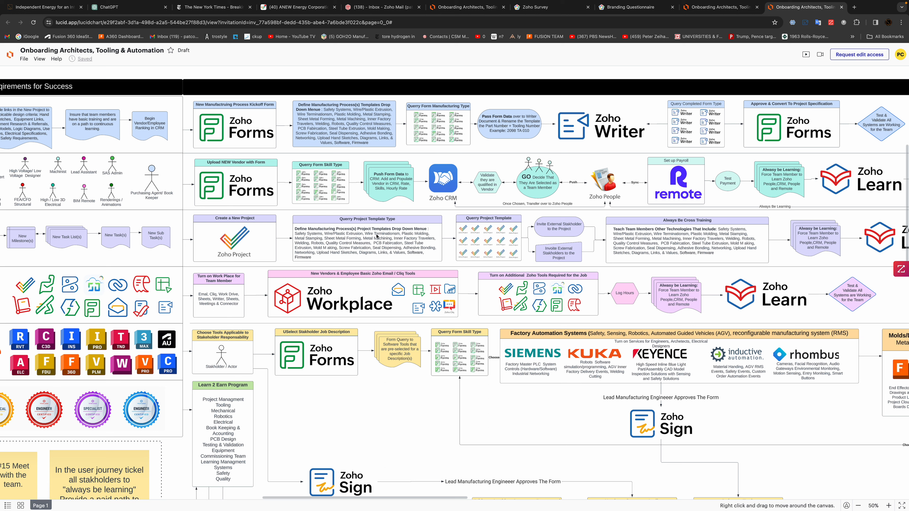
pyautogui.moveTo(466, 240)
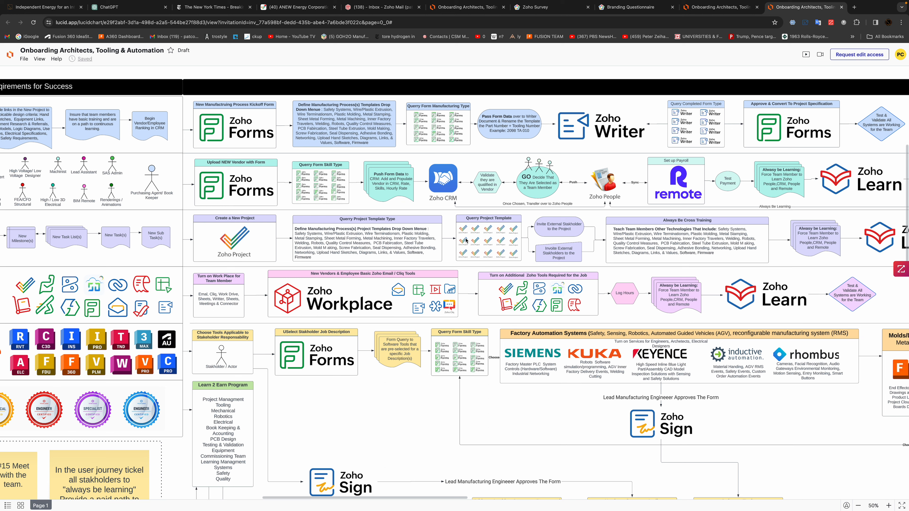
pyautogui.moveTo(468, 232)
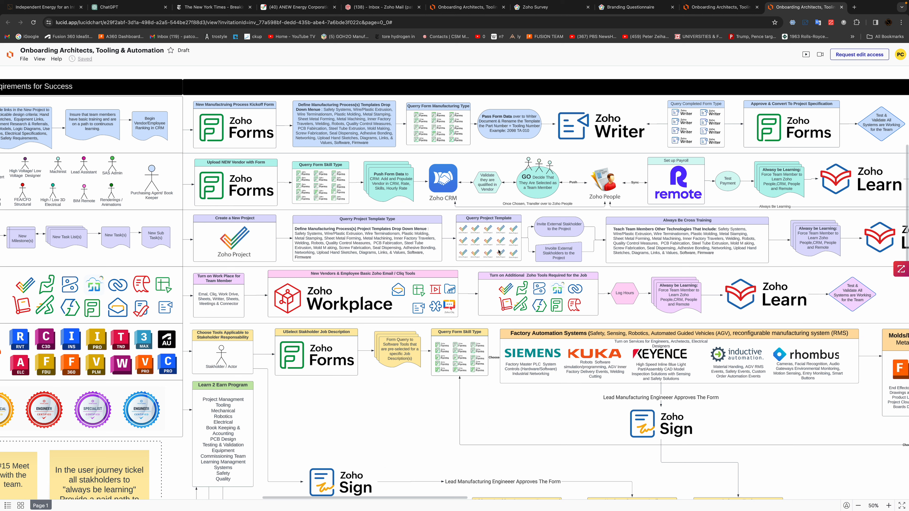
pyautogui.moveTo(559, 235)
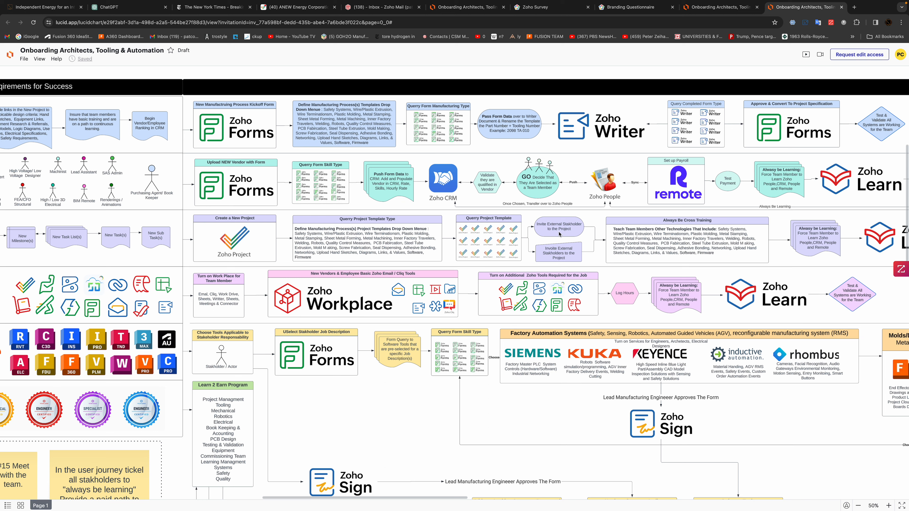
pyautogui.moveTo(566, 255)
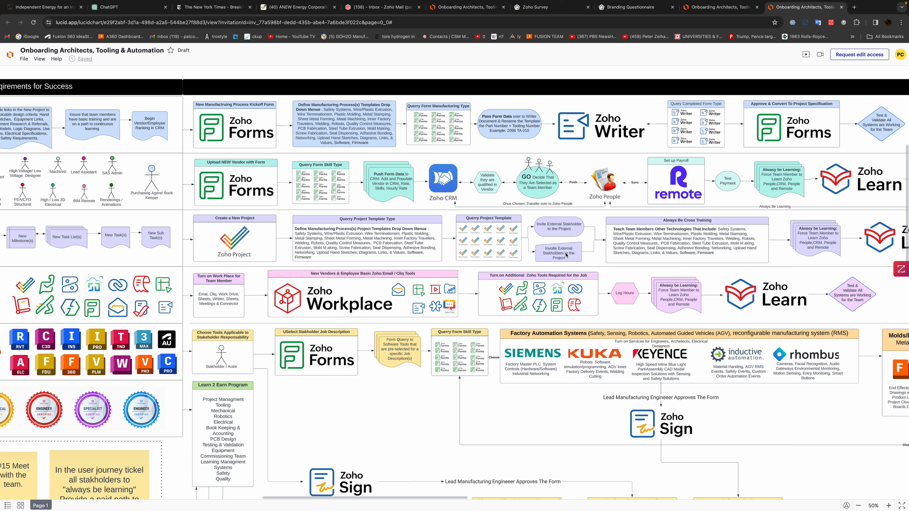
pyautogui.moveTo(442, 506)
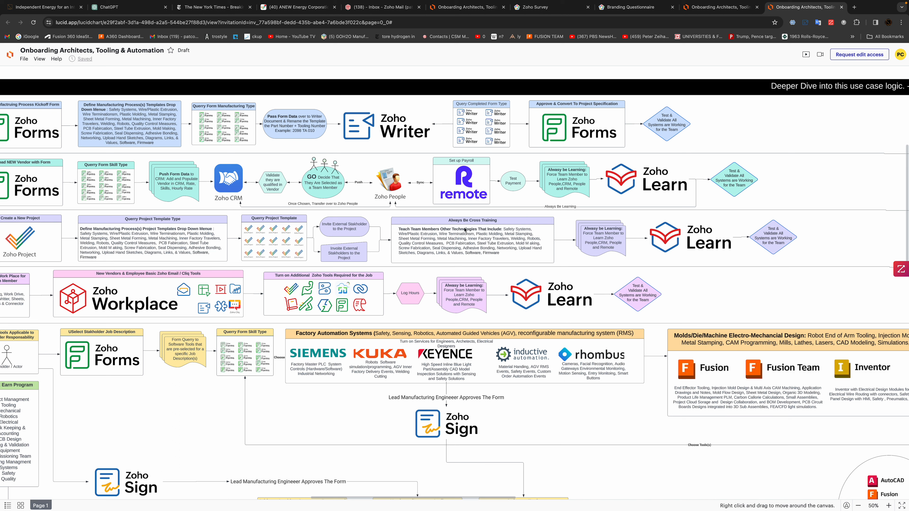
pyautogui.moveTo(454, 238)
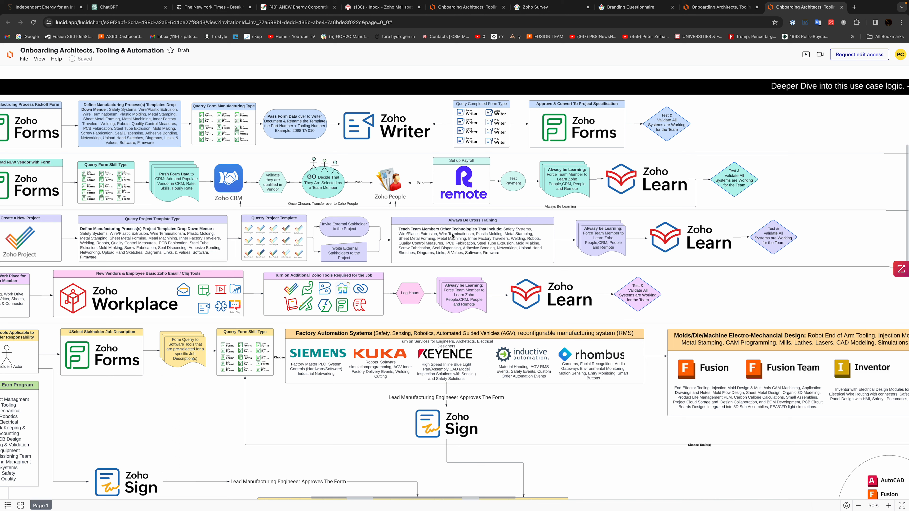
pyautogui.moveTo(510, 256)
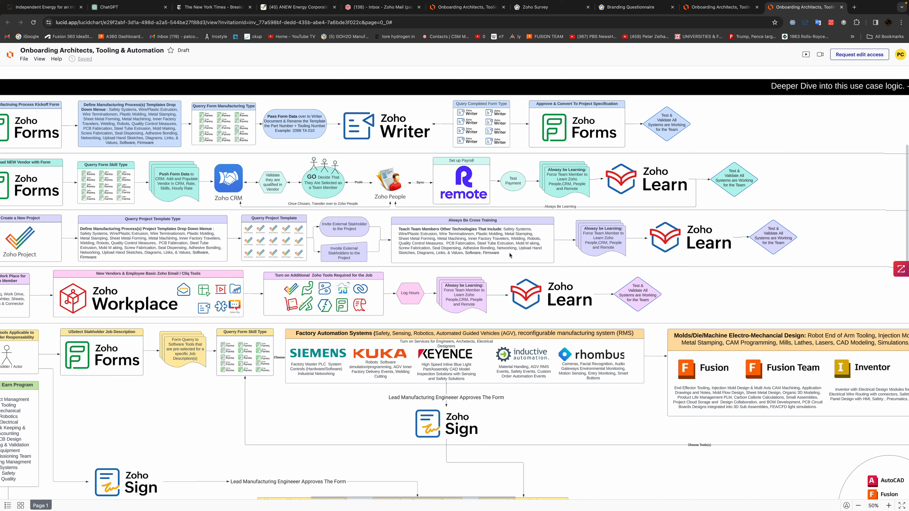
pyautogui.moveTo(587, 241)
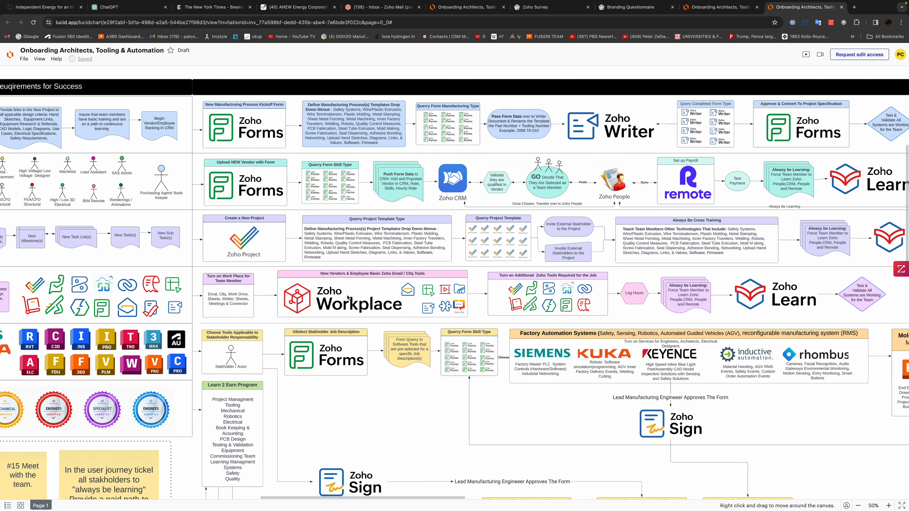
pyautogui.moveTo(347, 295)
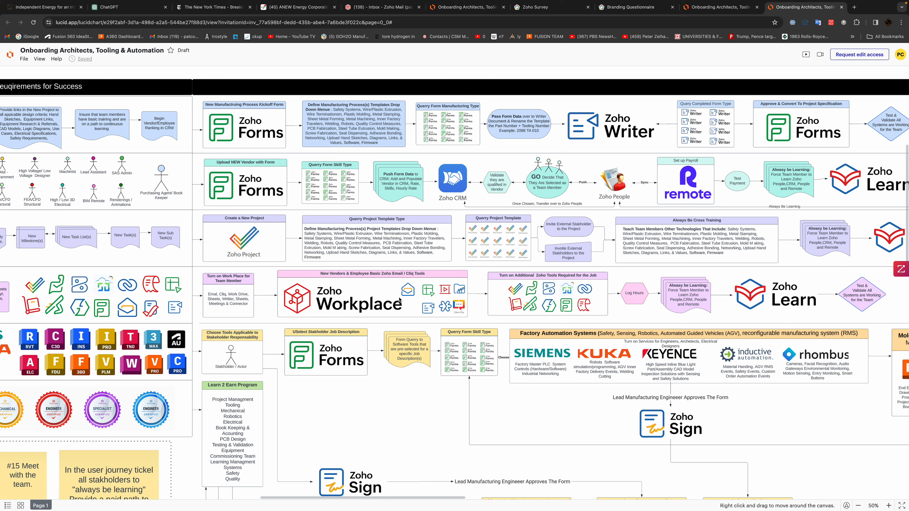
pyautogui.moveTo(428, 292)
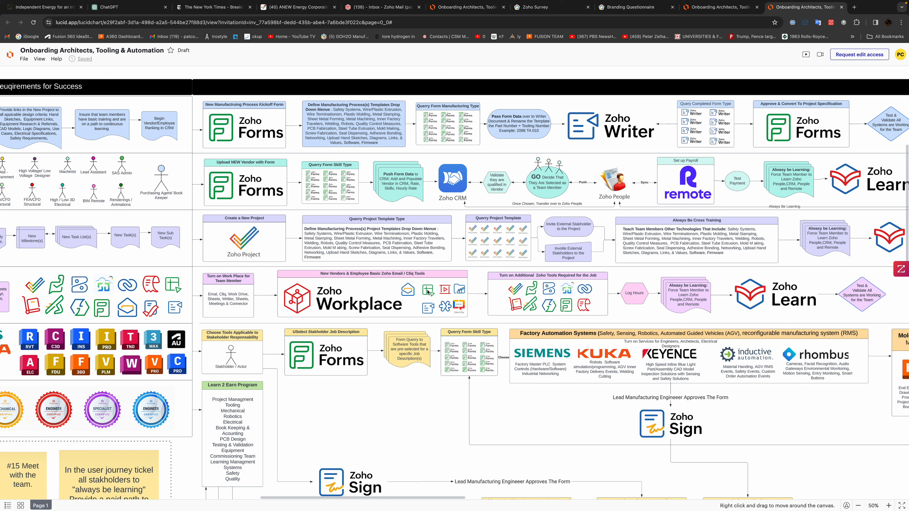
pyautogui.moveTo(433, 308)
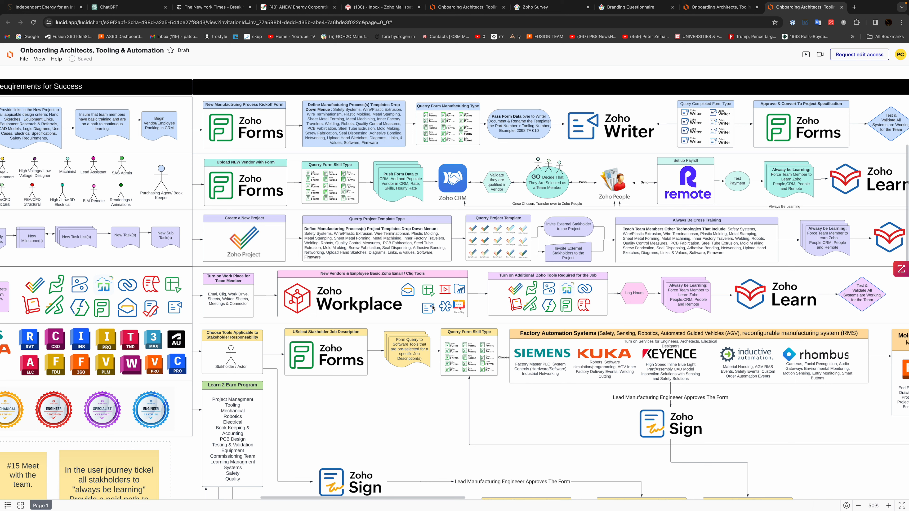
pyautogui.moveTo(448, 309)
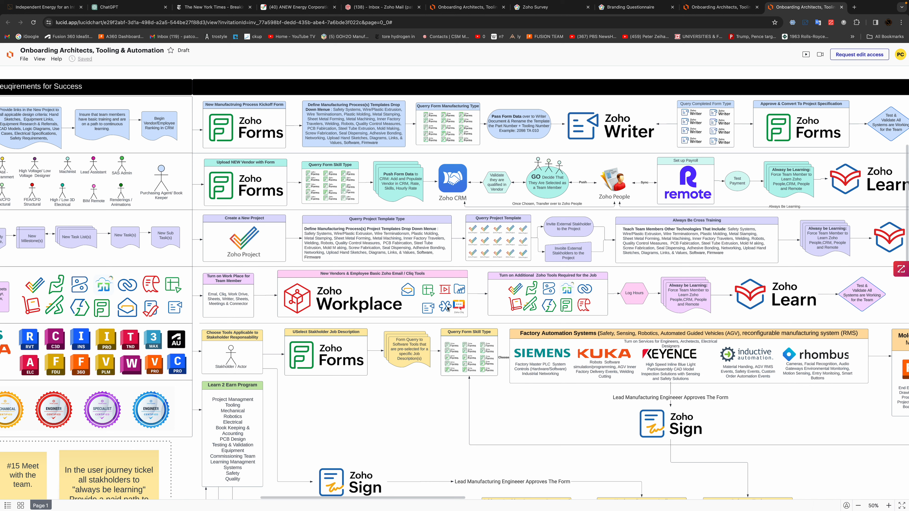
pyautogui.moveTo(448, 292)
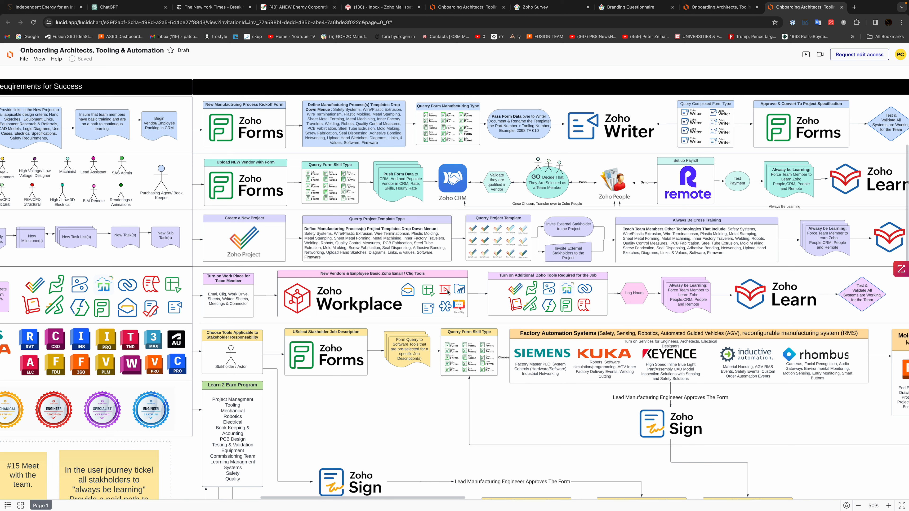
pyautogui.moveTo(458, 301)
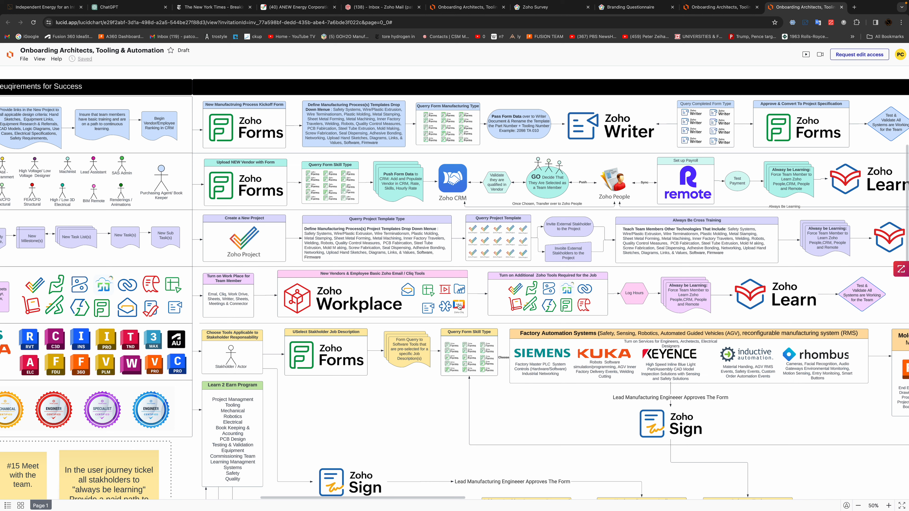
pyautogui.moveTo(561, 297)
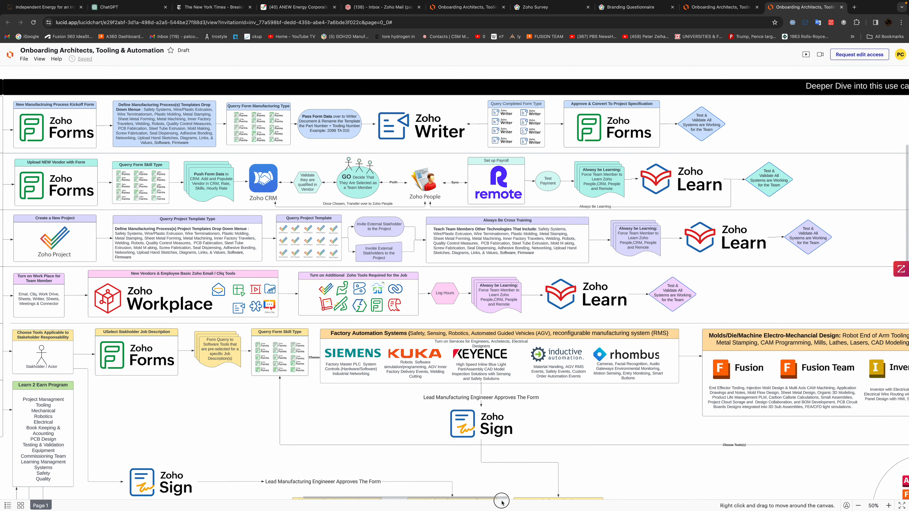
# Step: Pan the canvas to bring the New Stakeholders lane and Stakeholder Requirements into view
pyautogui.moveTo(501, 501); pyautogui.dragTo(483, 501)
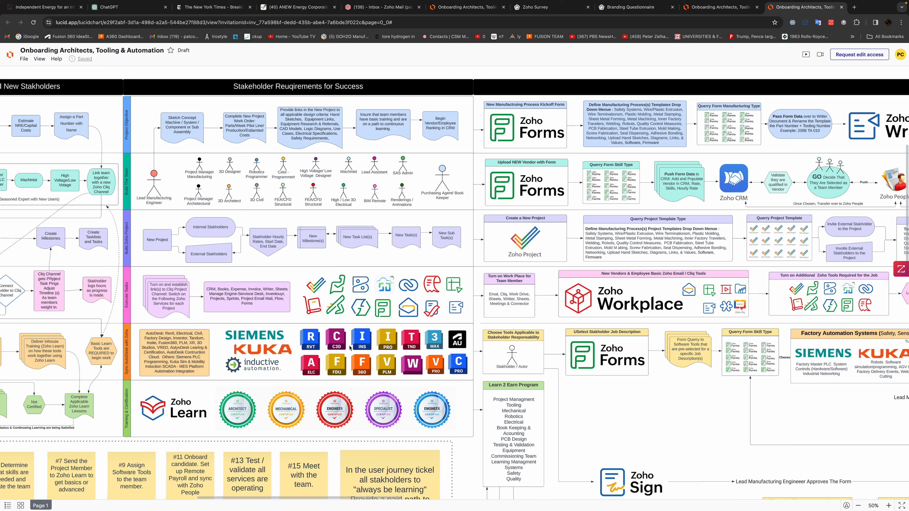
pyautogui.moveTo(265, 366)
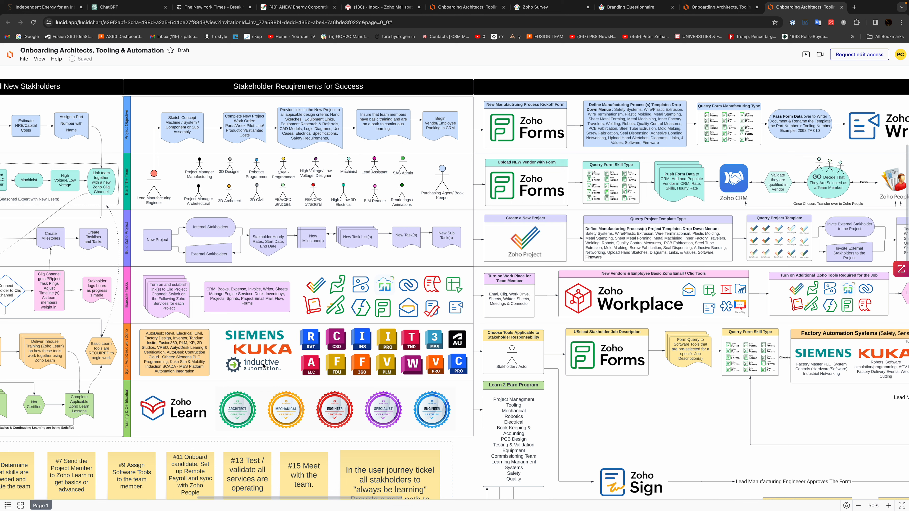
pyautogui.moveTo(261, 365)
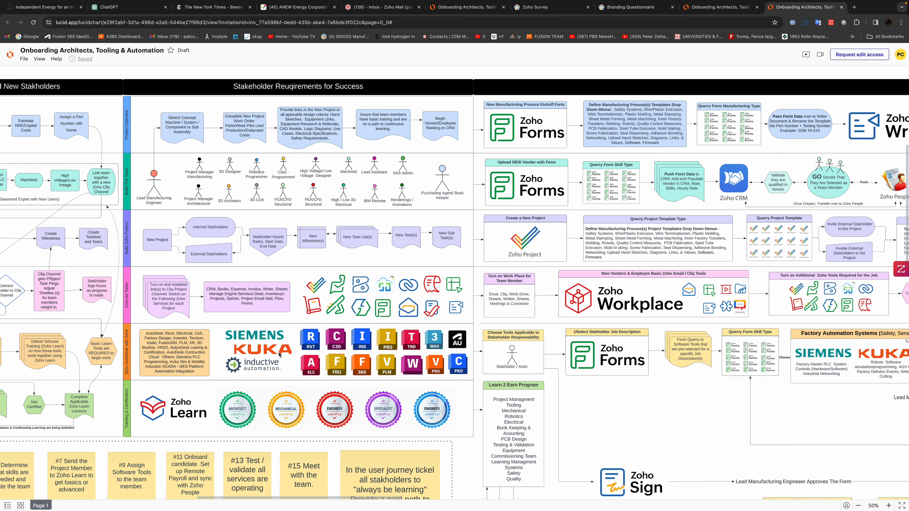
pyautogui.moveTo(332, 489)
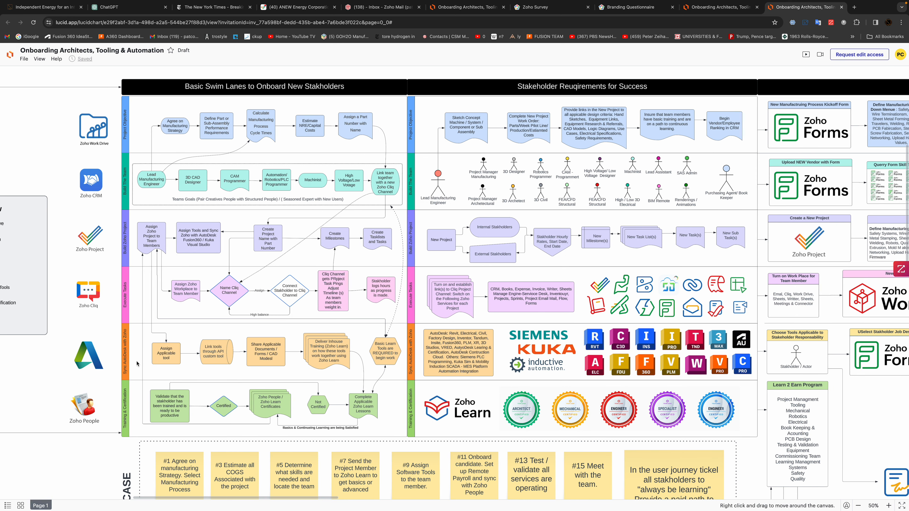
pyautogui.moveTo(631, 367)
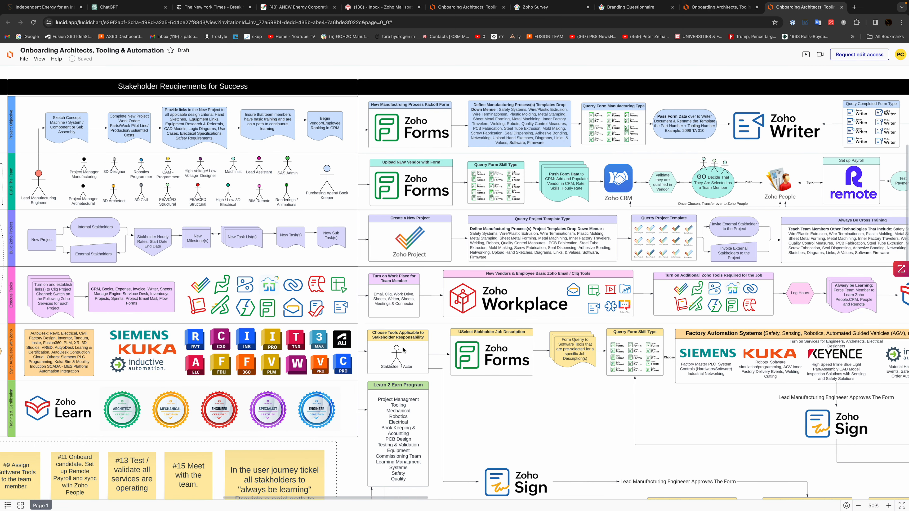
pyautogui.moveTo(556, 363)
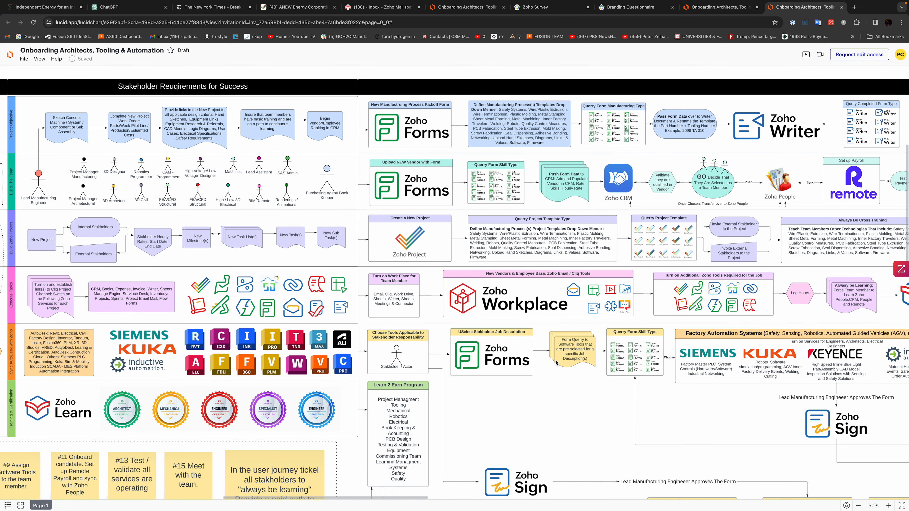
pyautogui.moveTo(436, 496)
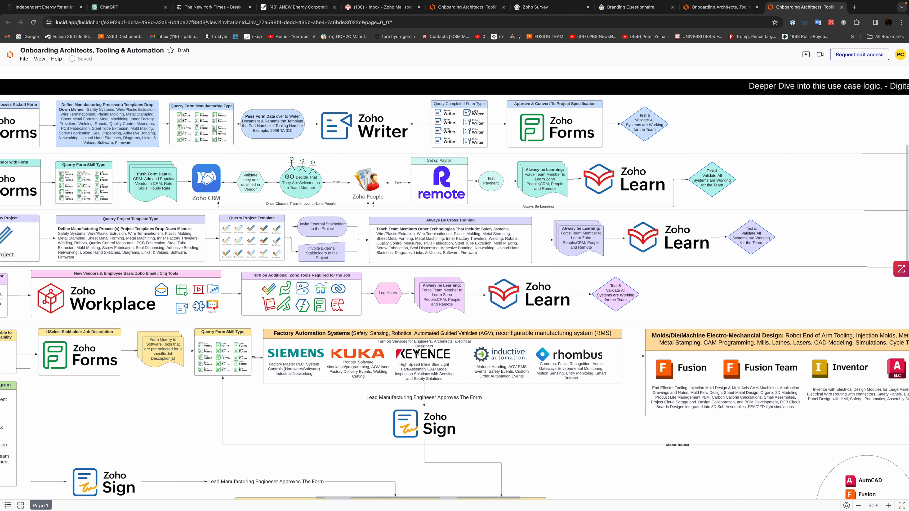
pyautogui.moveTo(330, 360)
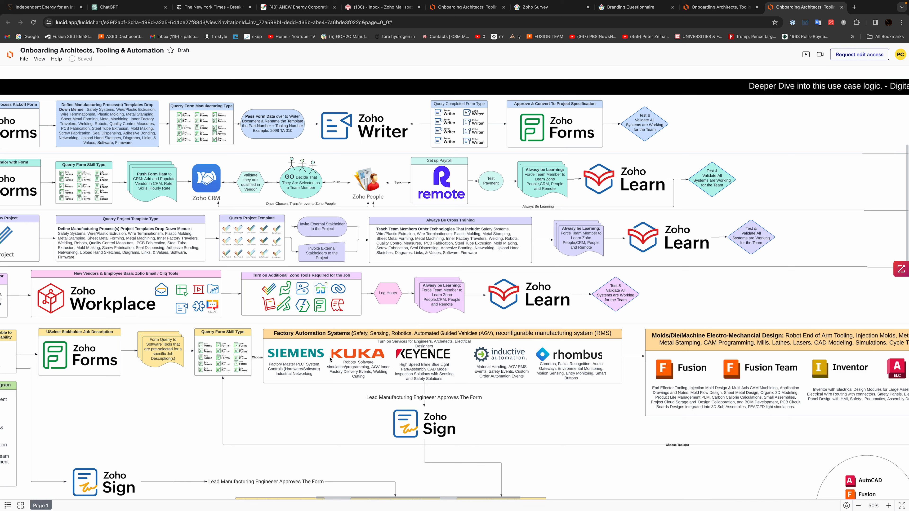
pyautogui.moveTo(402, 361)
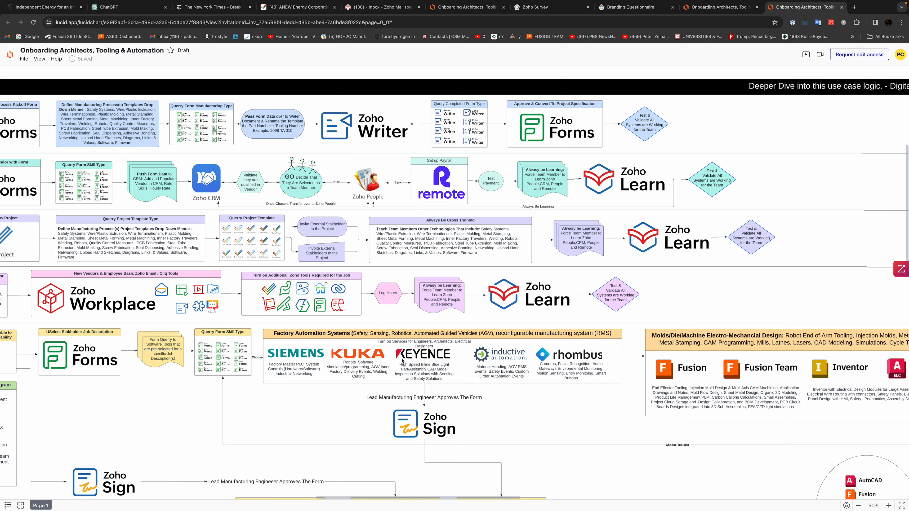
pyautogui.moveTo(461, 361)
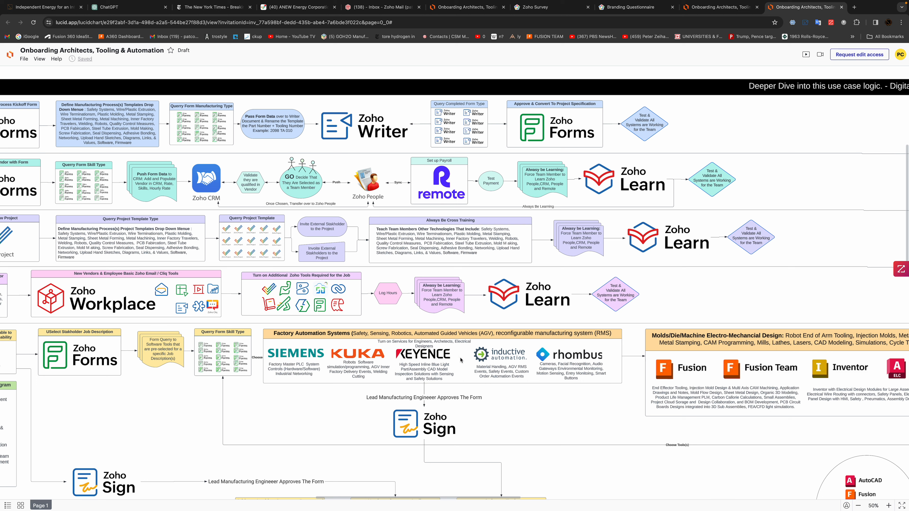
pyautogui.moveTo(505, 361)
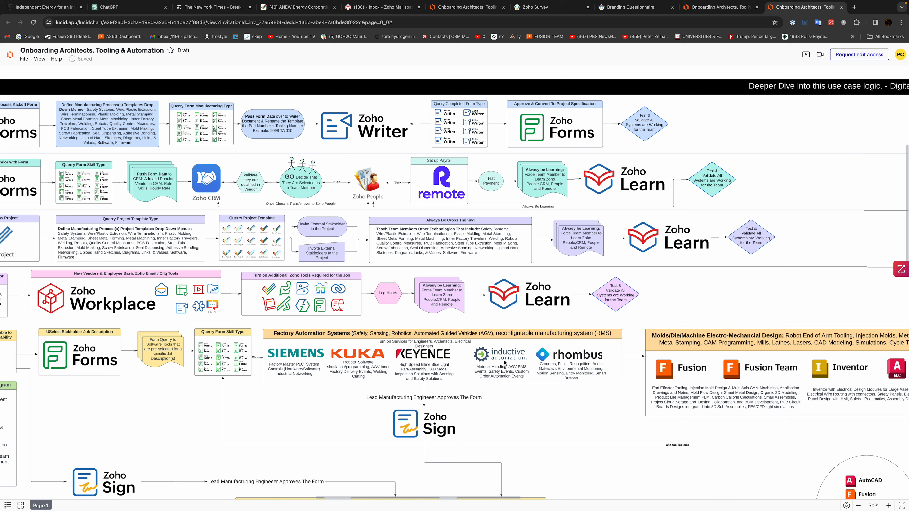
pyautogui.moveTo(572, 361)
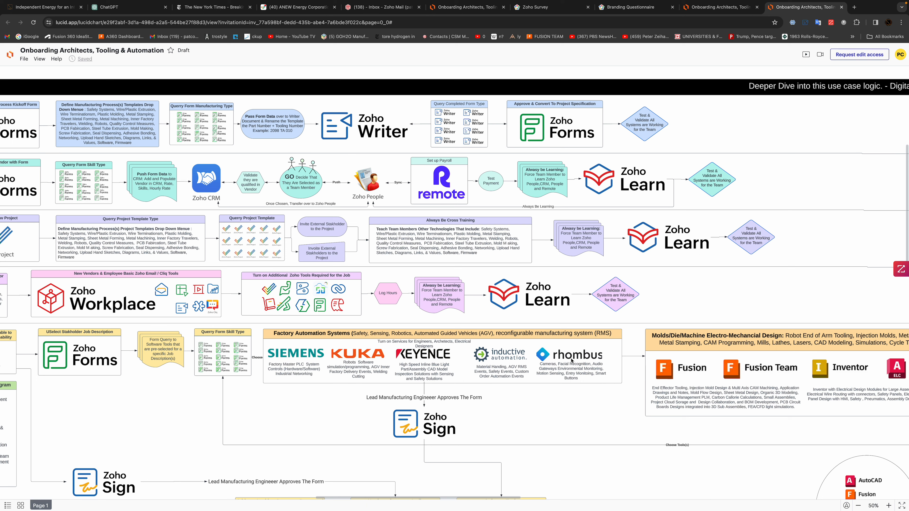
pyautogui.moveTo(510, 499)
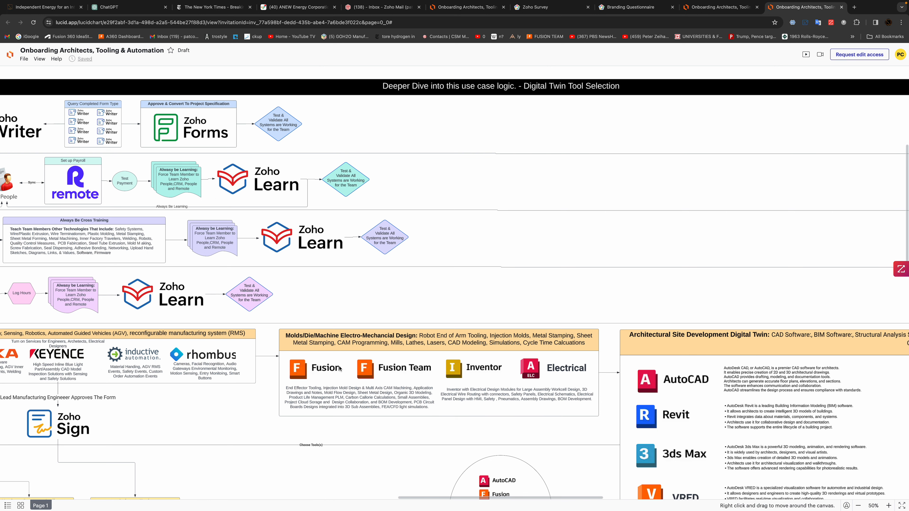
pyautogui.moveTo(561, 390)
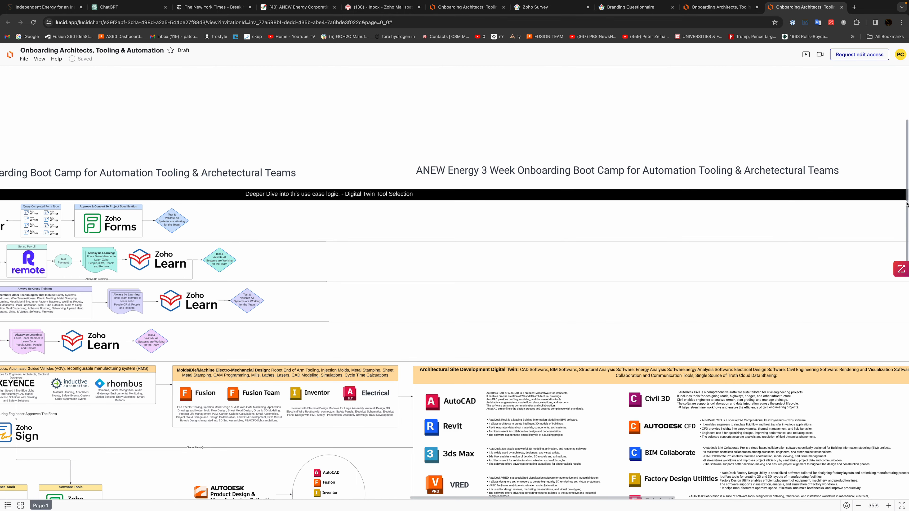
pyautogui.scroll(-3)
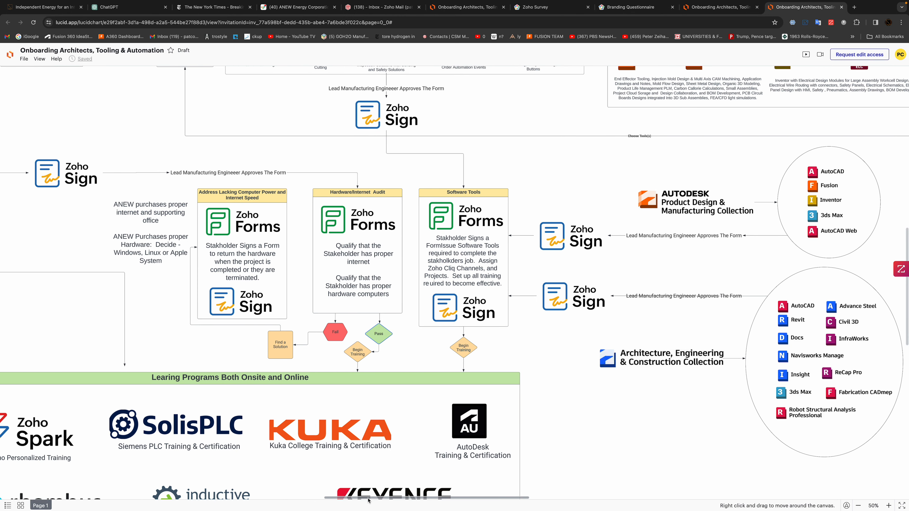
pyautogui.moveTo(579, 303)
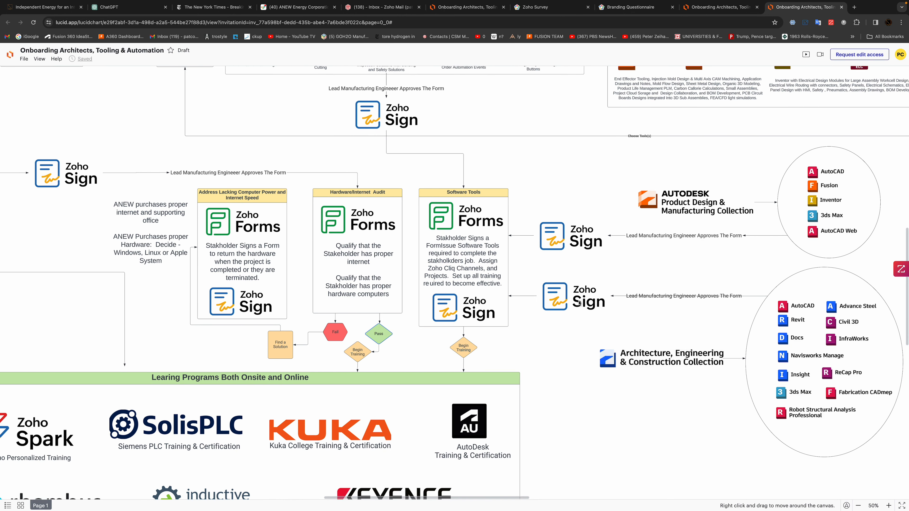
pyautogui.moveTo(612, 244)
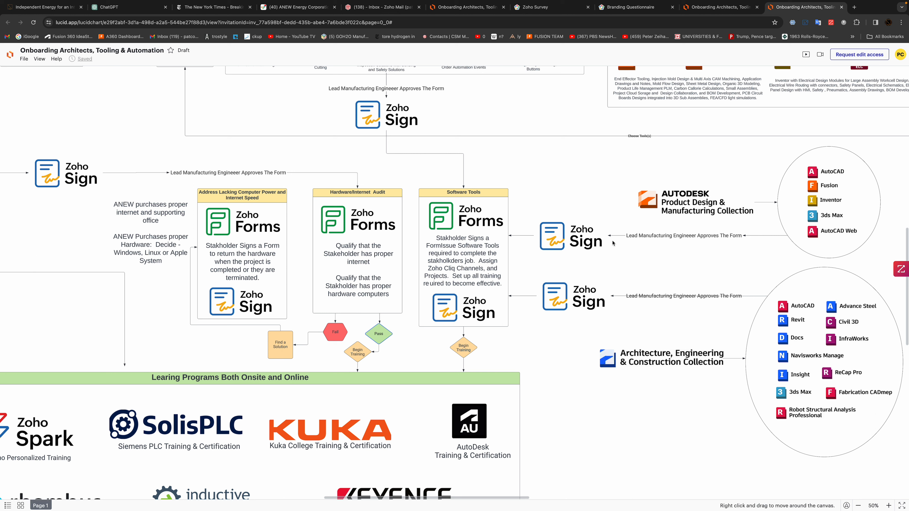
pyautogui.moveTo(480, 228)
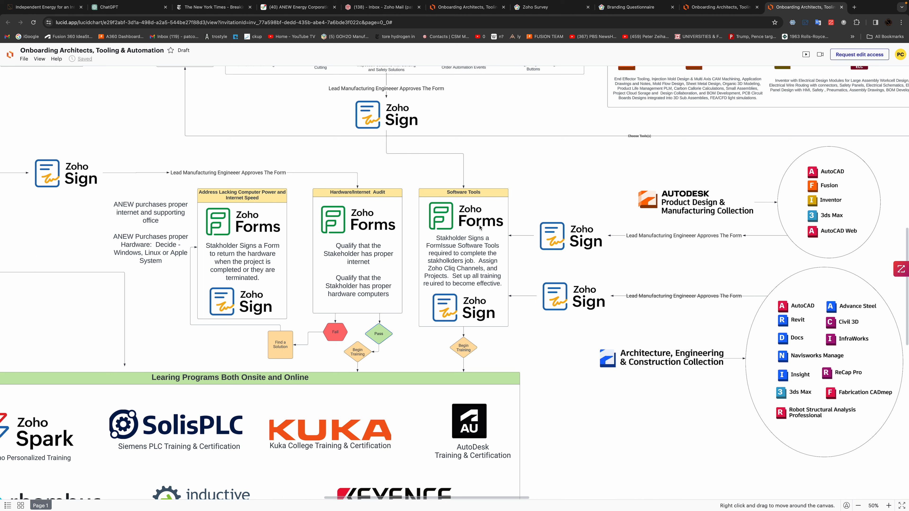
pyautogui.moveTo(474, 298)
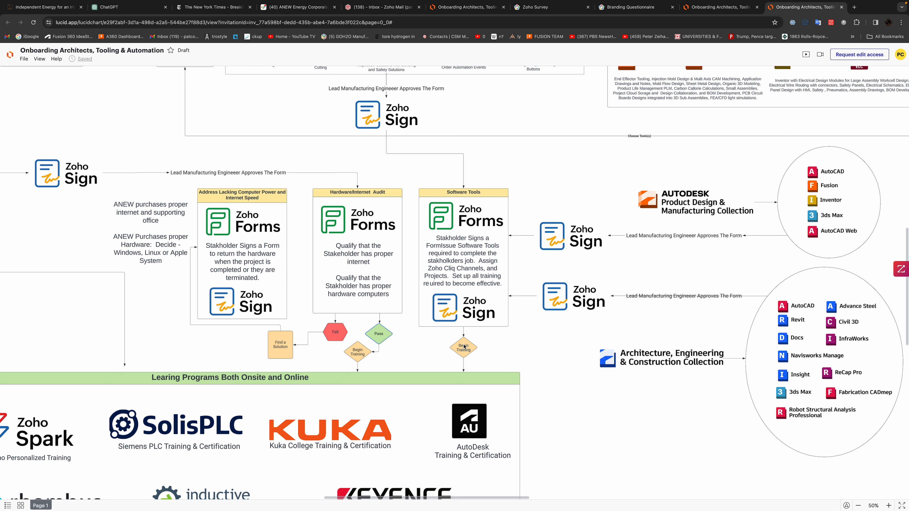
pyautogui.moveTo(556, 411)
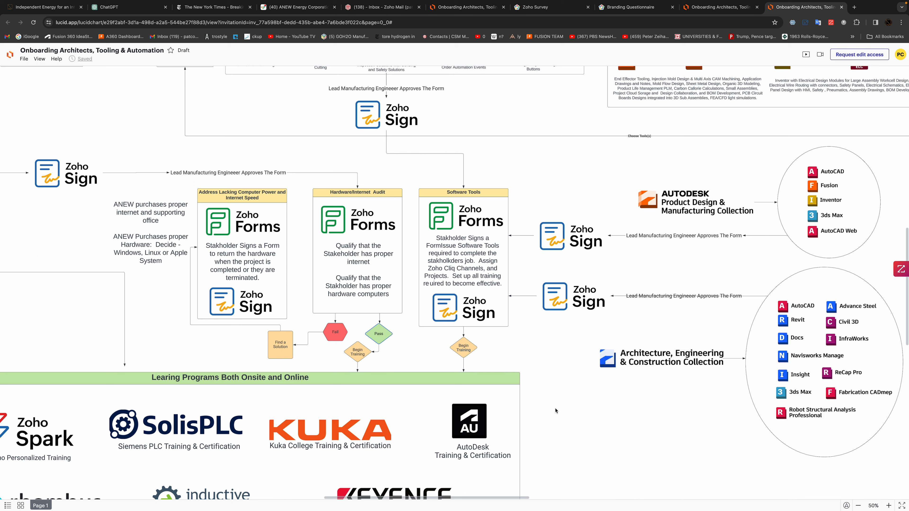
# Step: Scroll down to center the Learning Programs Both Onsite and Online block with its training providers
pyautogui.scroll(-3)
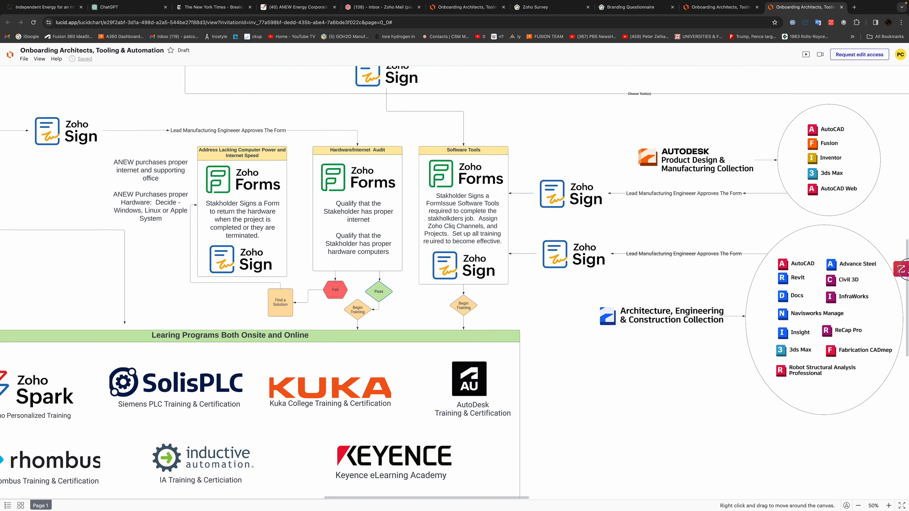
pyautogui.scroll(-3)
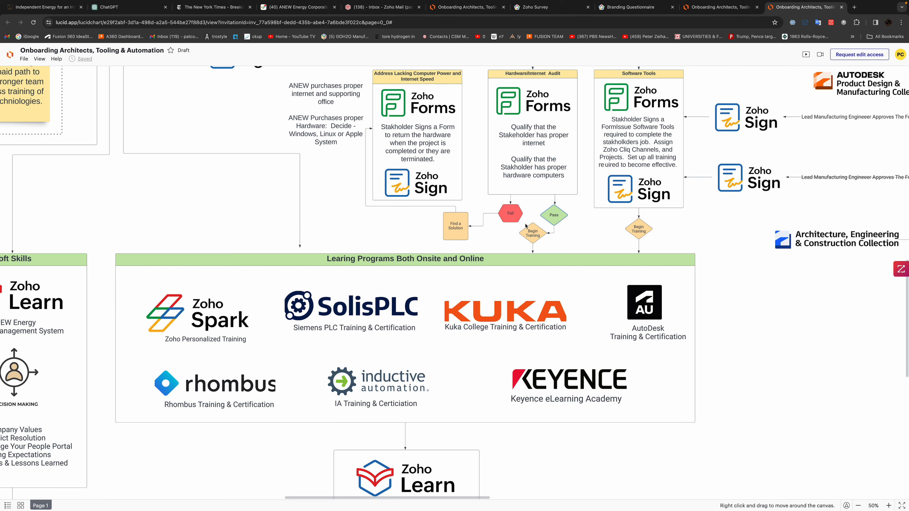
pyautogui.moveTo(552, 163)
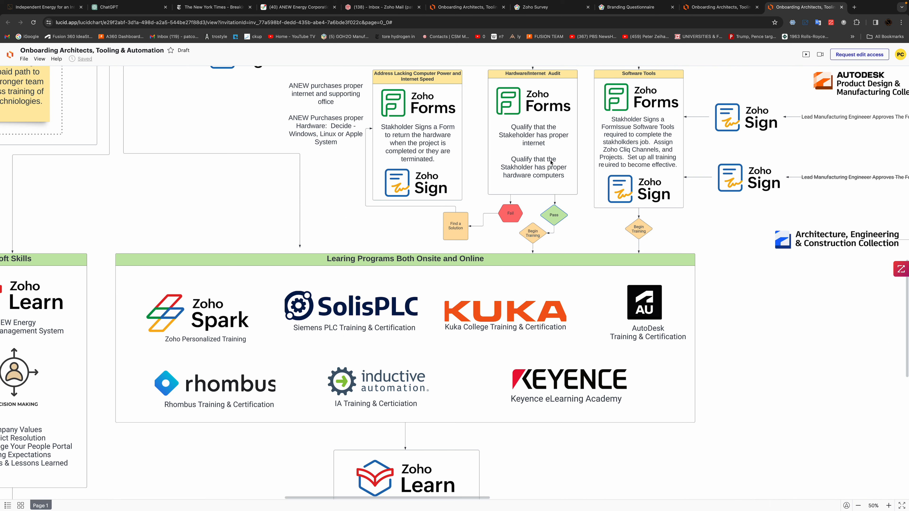
pyautogui.moveTo(551, 163)
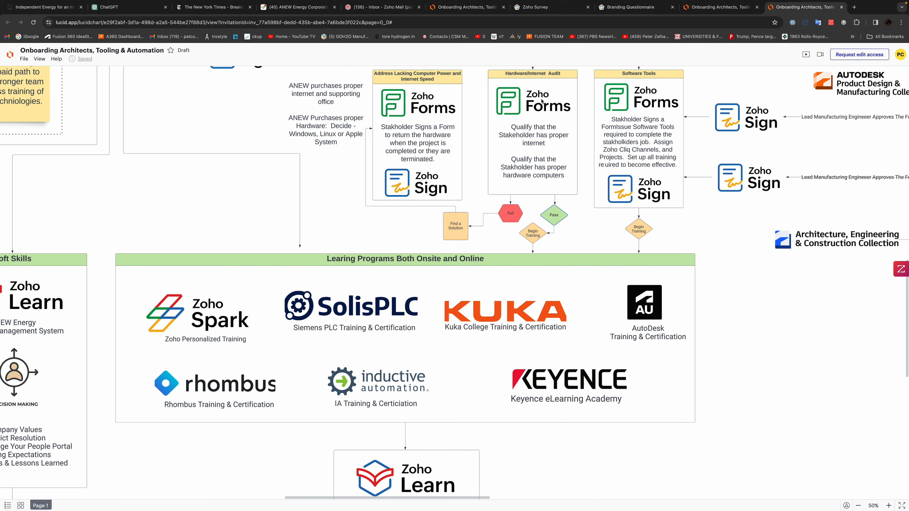
pyautogui.moveTo(535, 129)
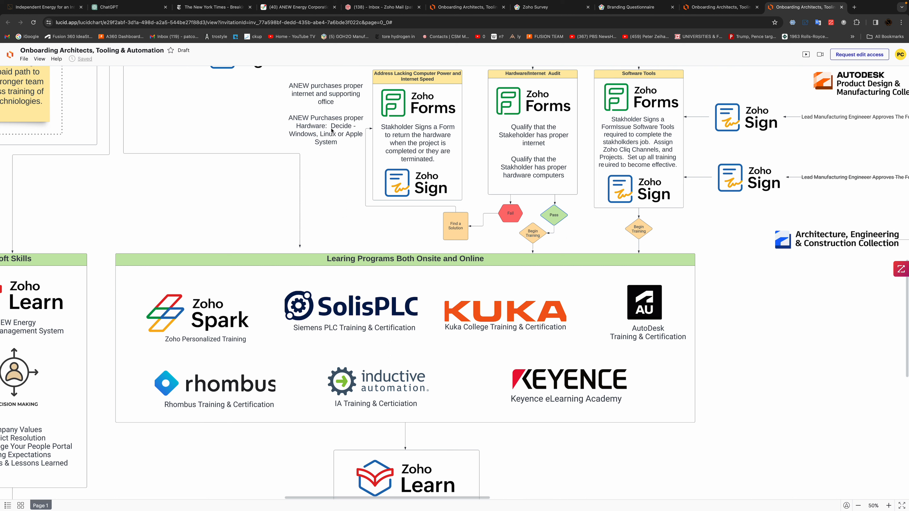
pyautogui.moveTo(370, 101)
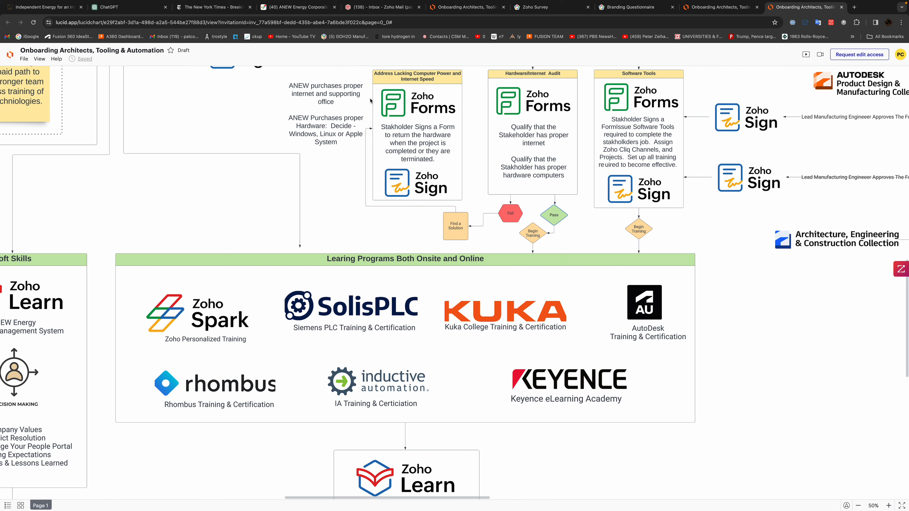
pyautogui.moveTo(509, 318)
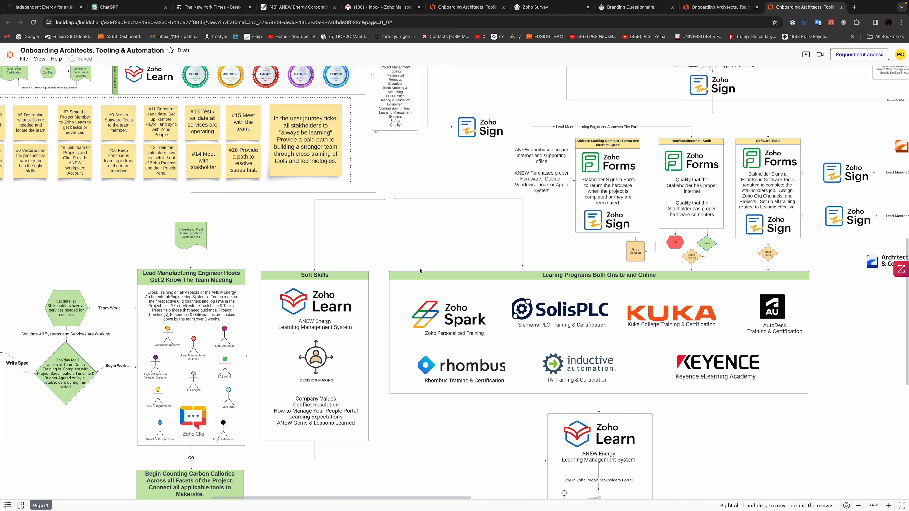
pyautogui.moveTo(591, 282)
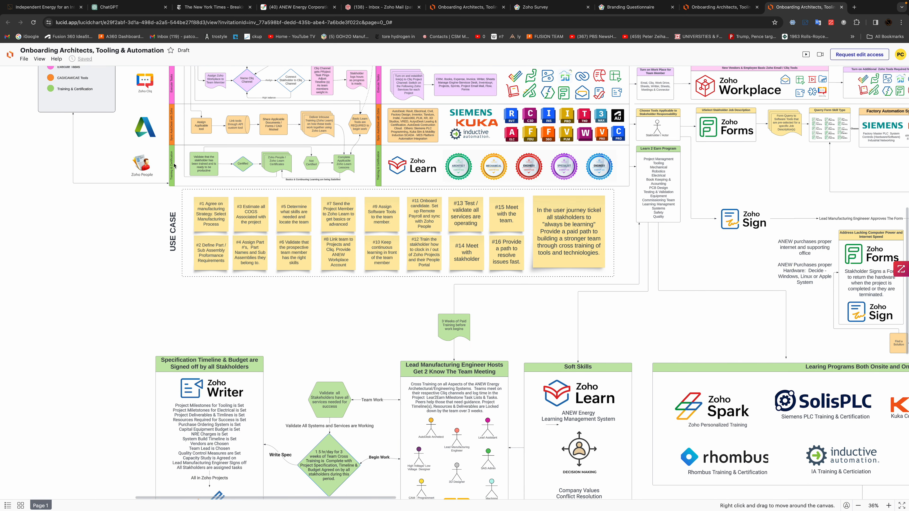
pyautogui.moveTo(514, 153)
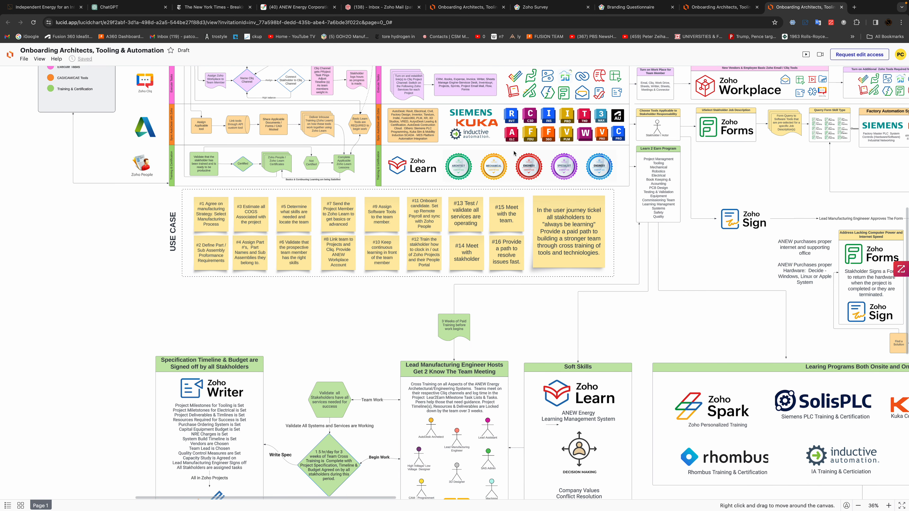
pyautogui.moveTo(677, 364)
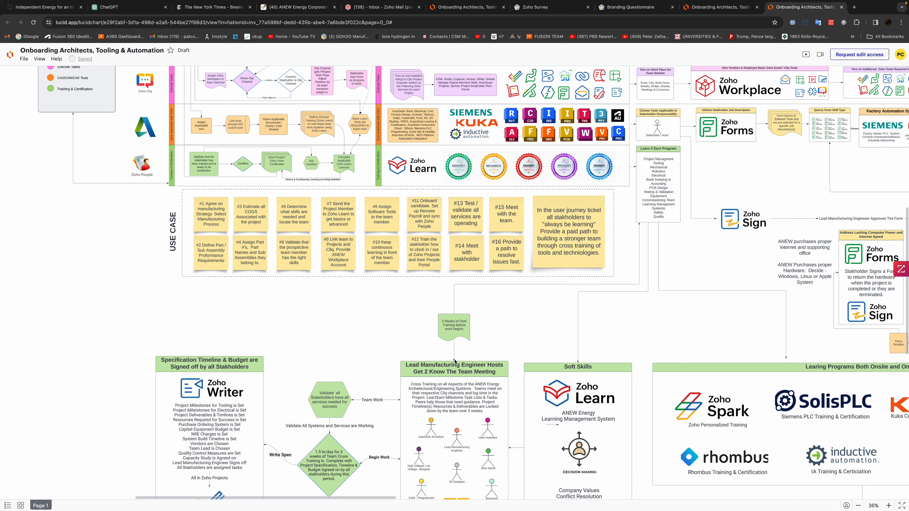
pyautogui.moveTo(487, 485)
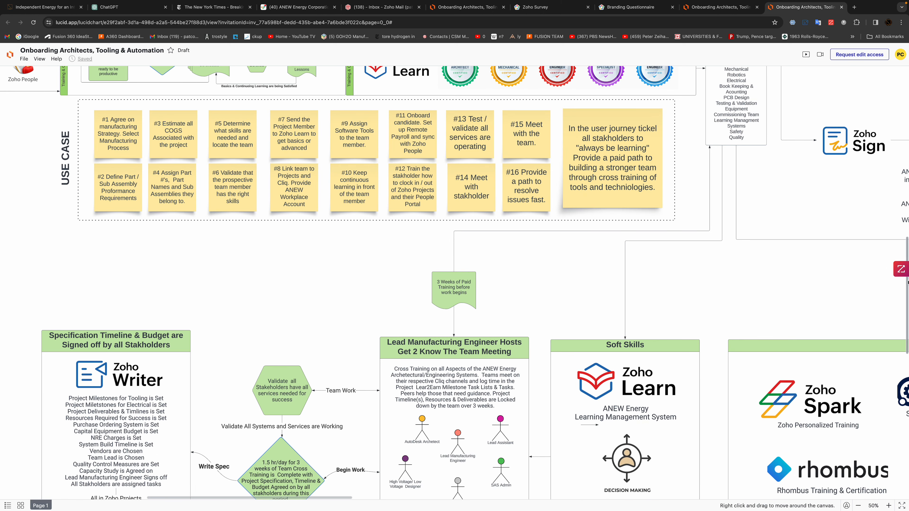
# Step: Scroll down to reveal the Makersite carbon-tracking box under the cross-training section
pyautogui.scroll(-3)
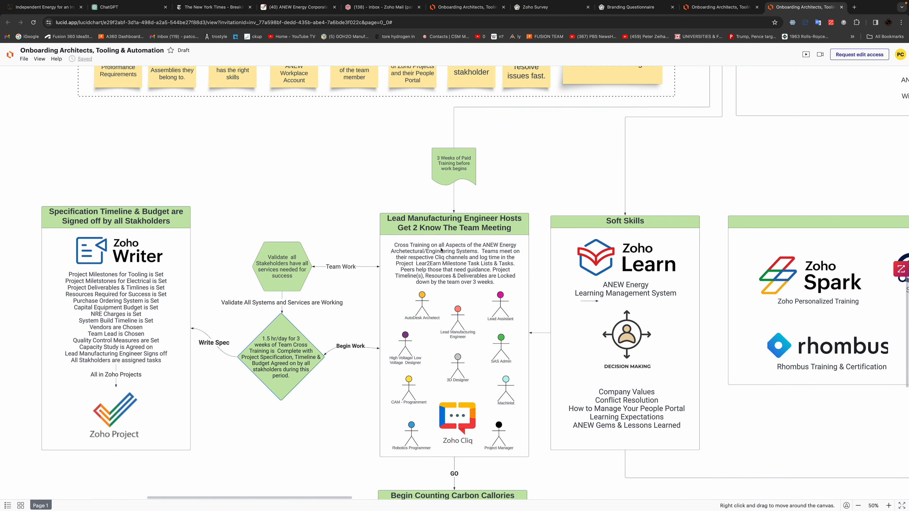
pyautogui.moveTo(436, 426)
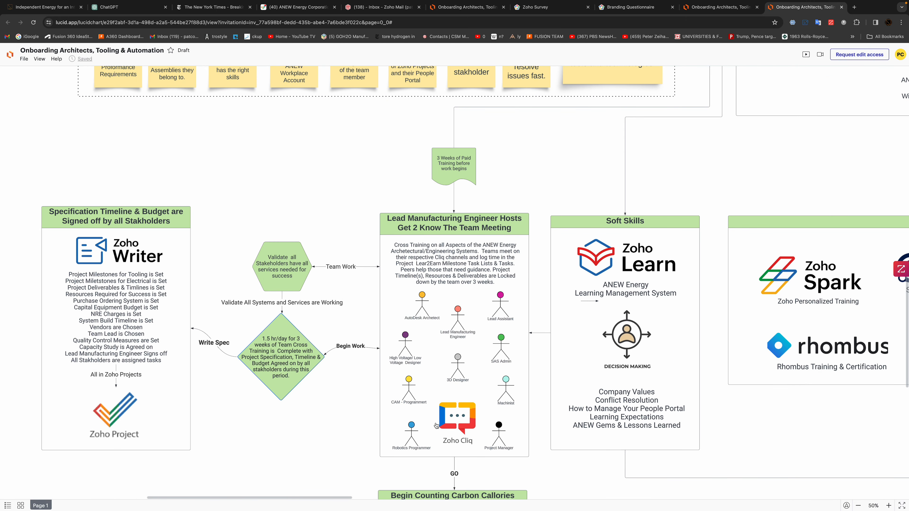
pyautogui.moveTo(850, 367)
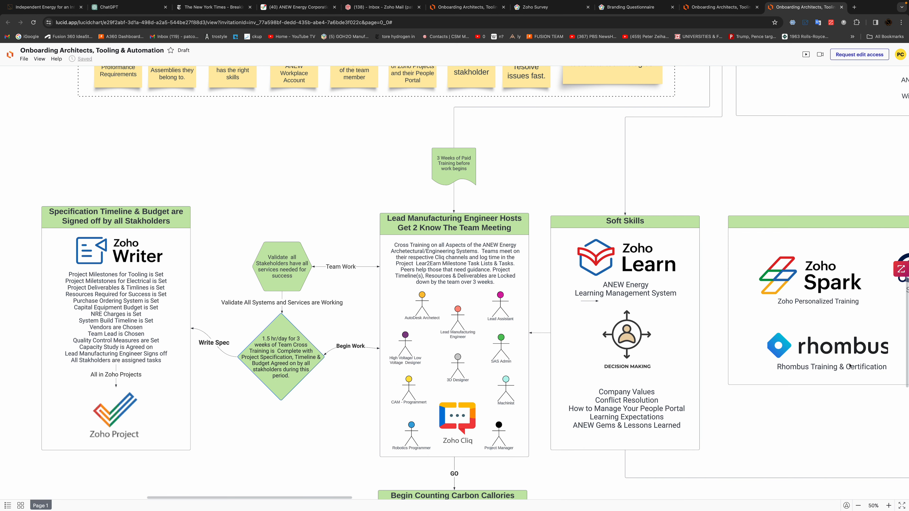
pyautogui.scroll(-3)
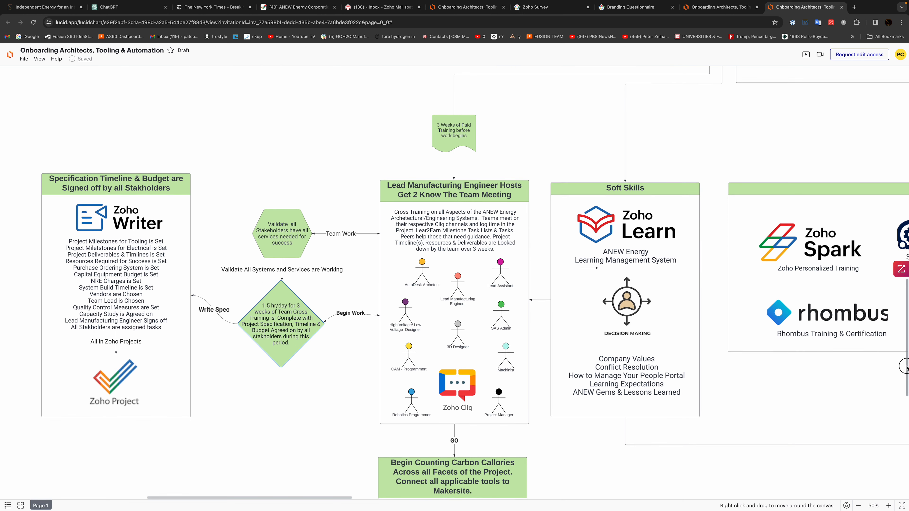
pyautogui.scroll(-3)
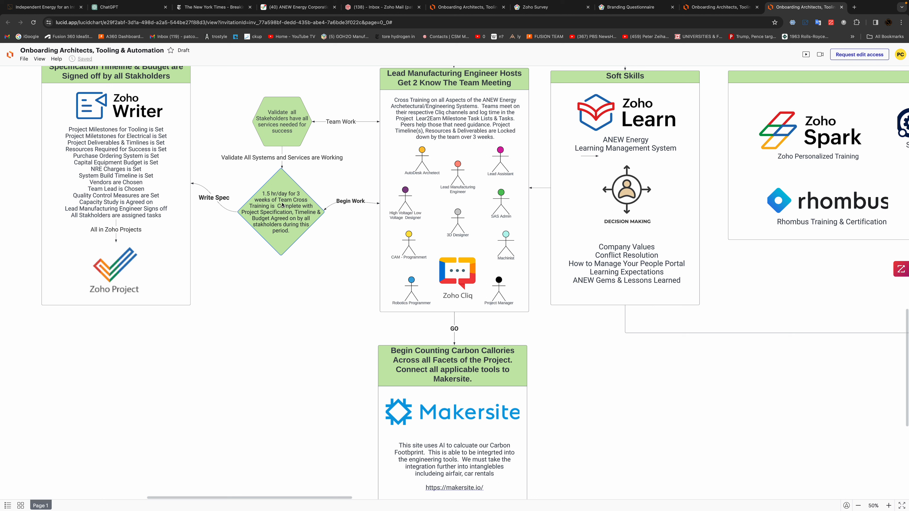
pyautogui.moveTo(317, 155)
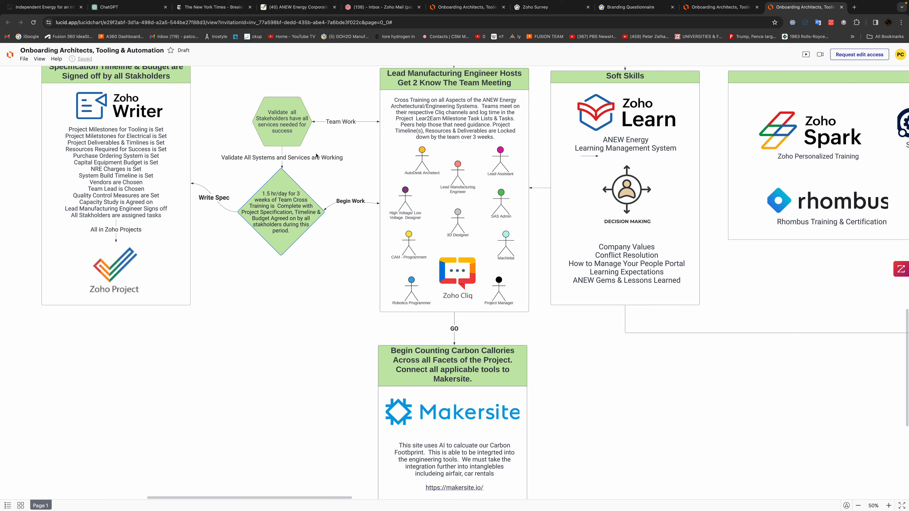
pyautogui.moveTo(289, 147)
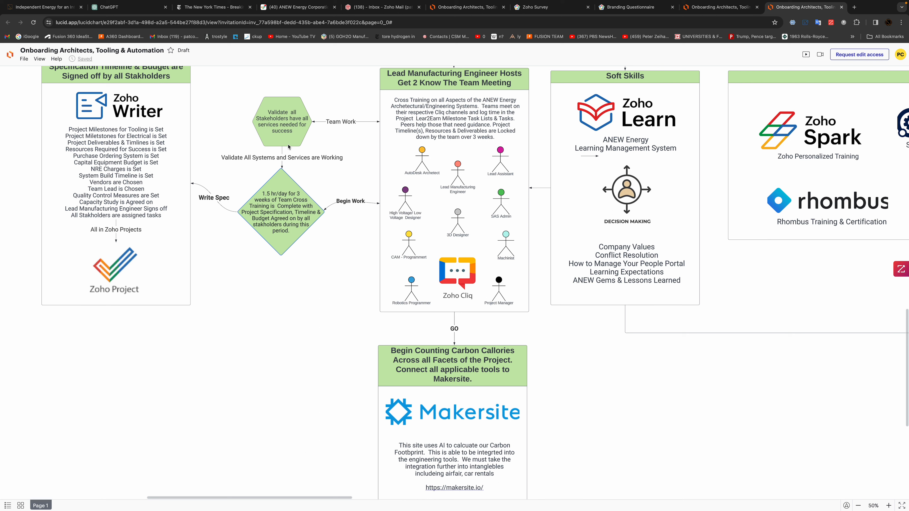
pyautogui.moveTo(331, 133)
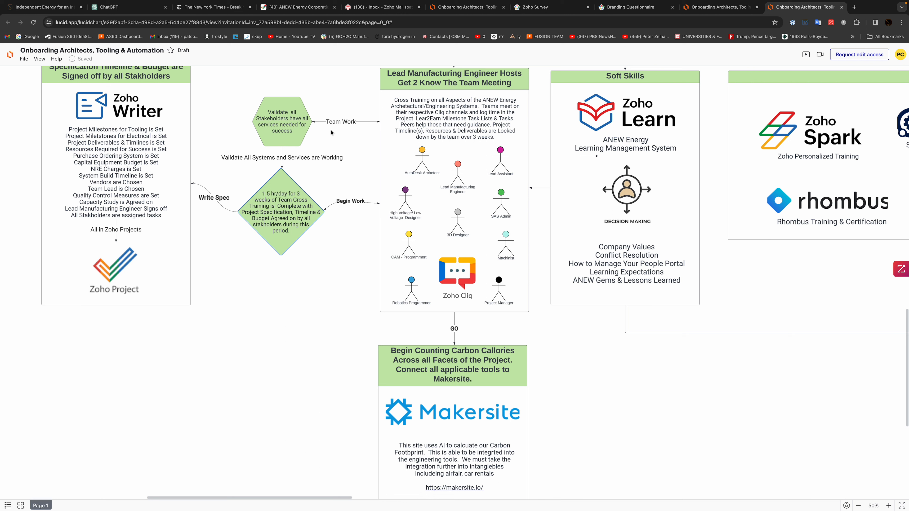
pyautogui.moveTo(365, 147)
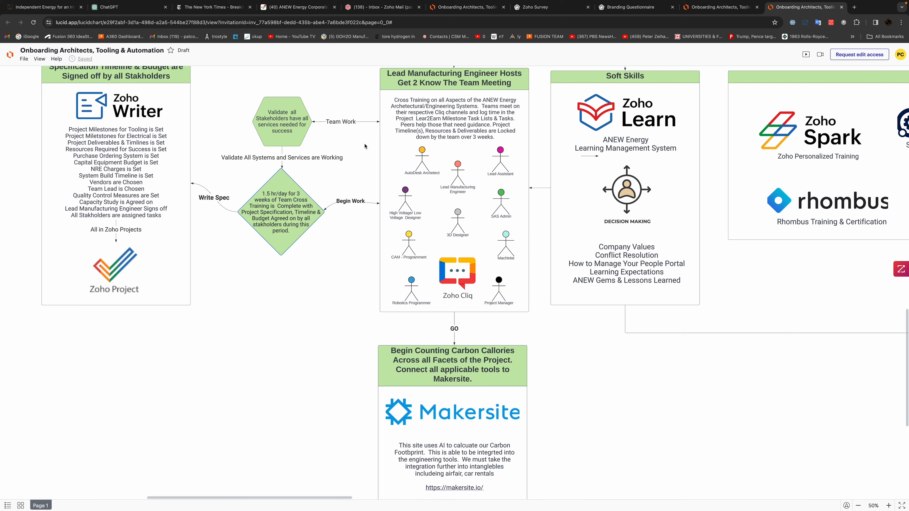
pyautogui.moveTo(348, 129)
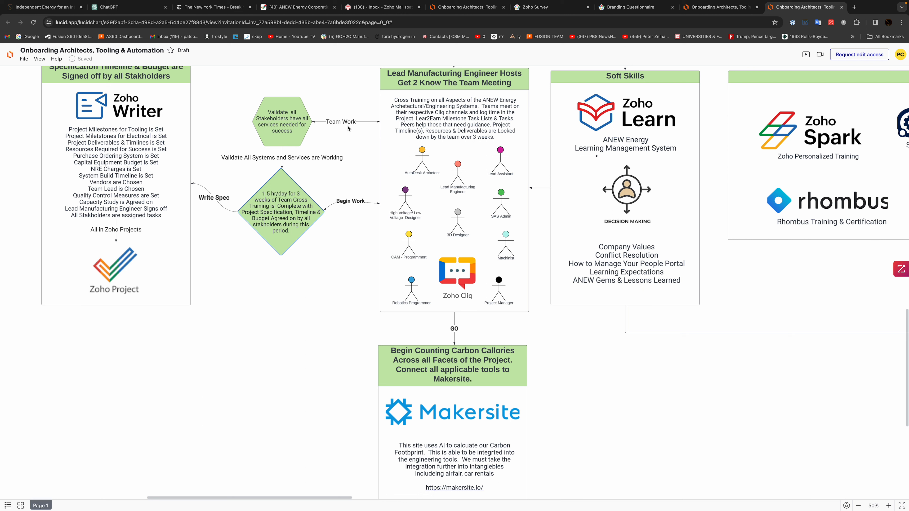
pyautogui.moveTo(347, 124)
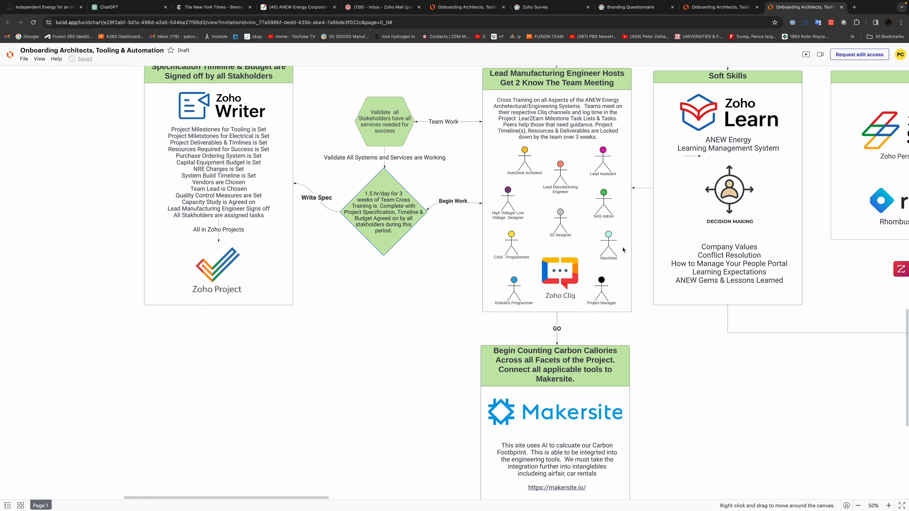
pyautogui.moveTo(475, 210)
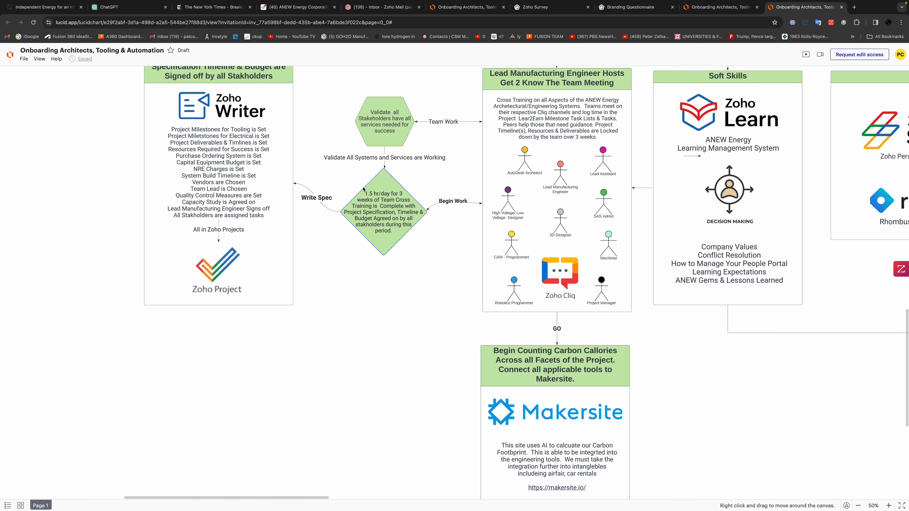
pyautogui.moveTo(363, 190)
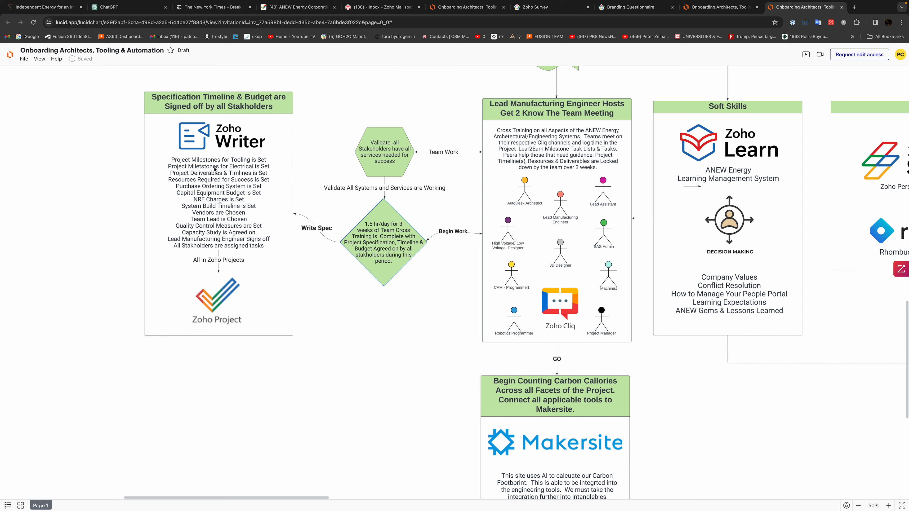
pyautogui.moveTo(217, 182)
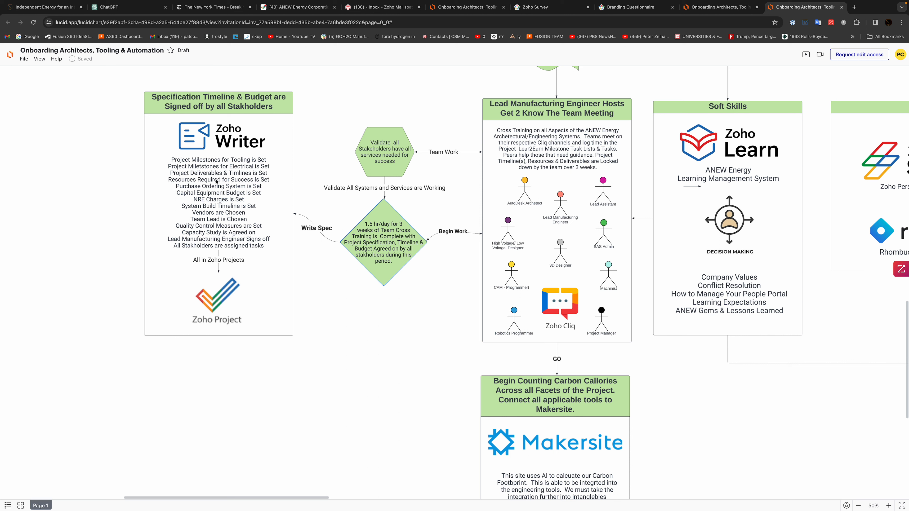
pyautogui.moveTo(216, 195)
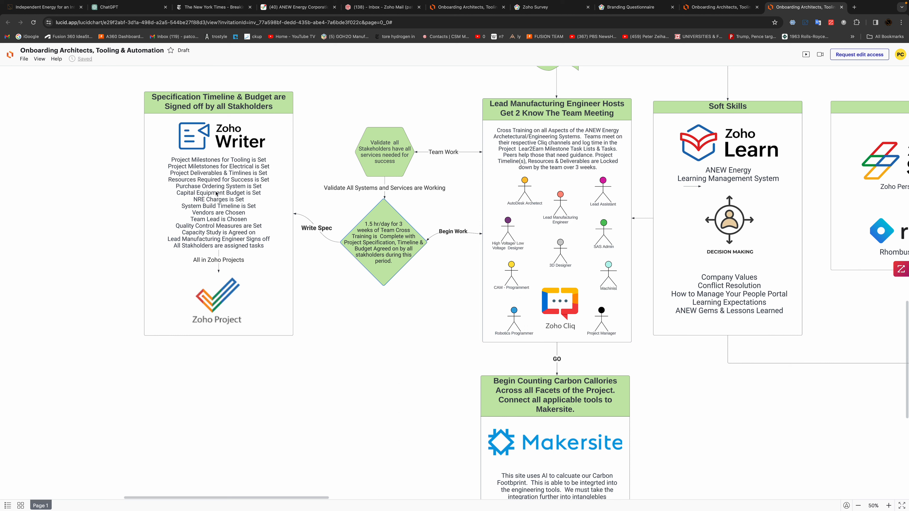
pyautogui.moveTo(209, 200)
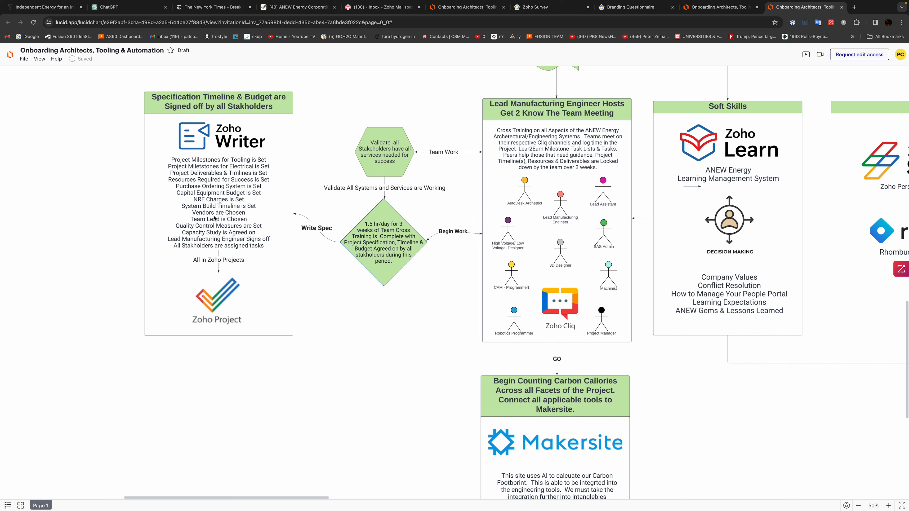
pyautogui.moveTo(215, 219)
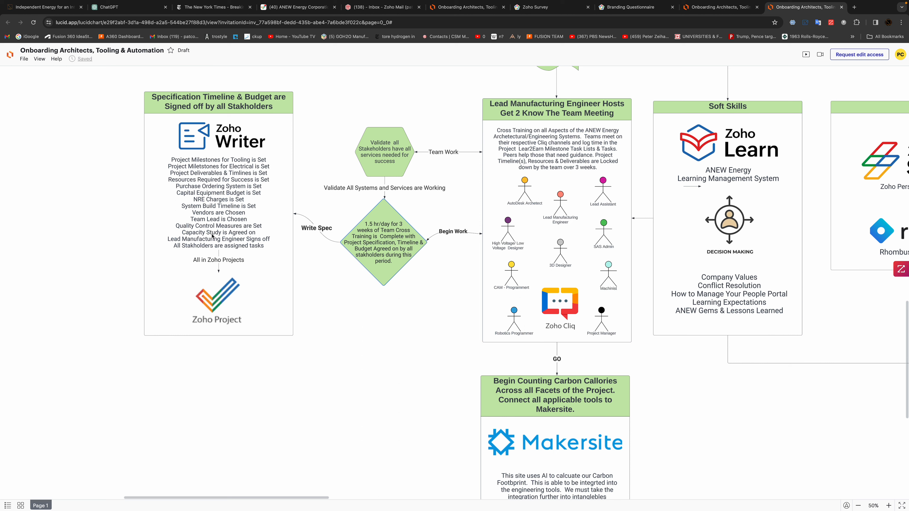
pyautogui.moveTo(247, 287)
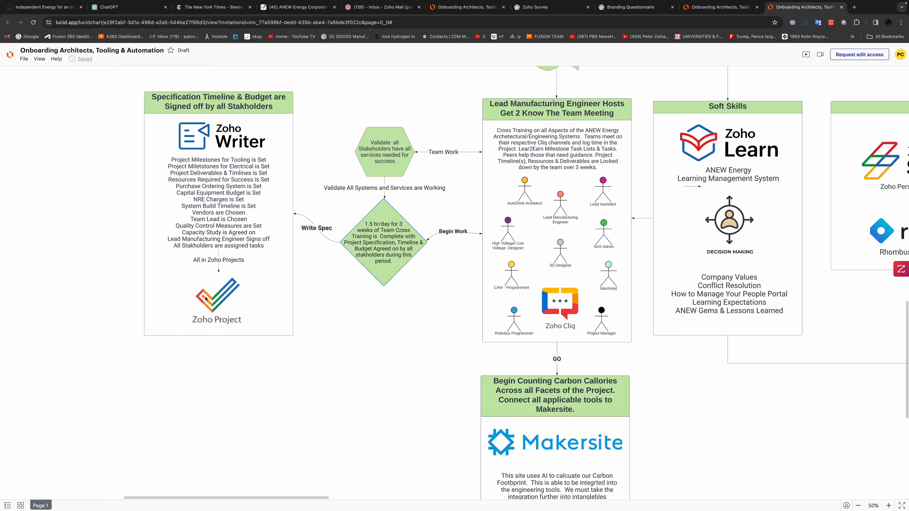
pyautogui.moveTo(317, 244)
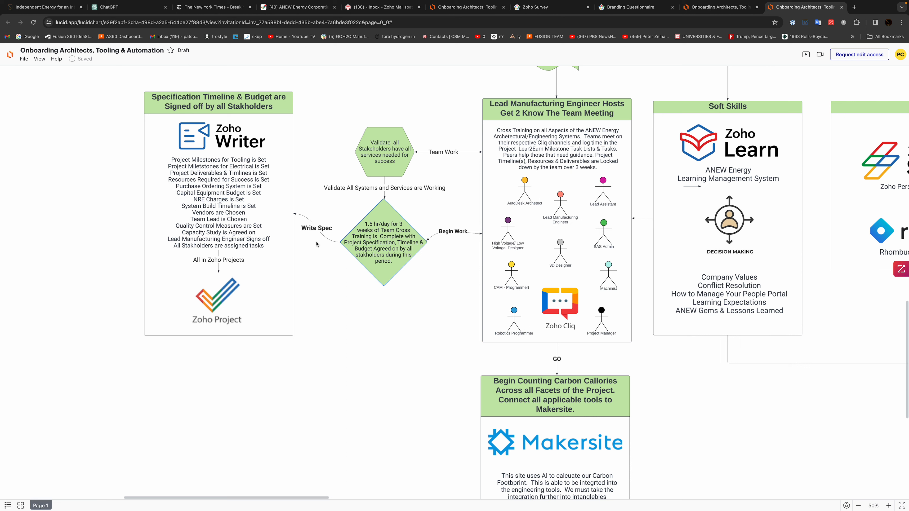
pyautogui.moveTo(324, 141)
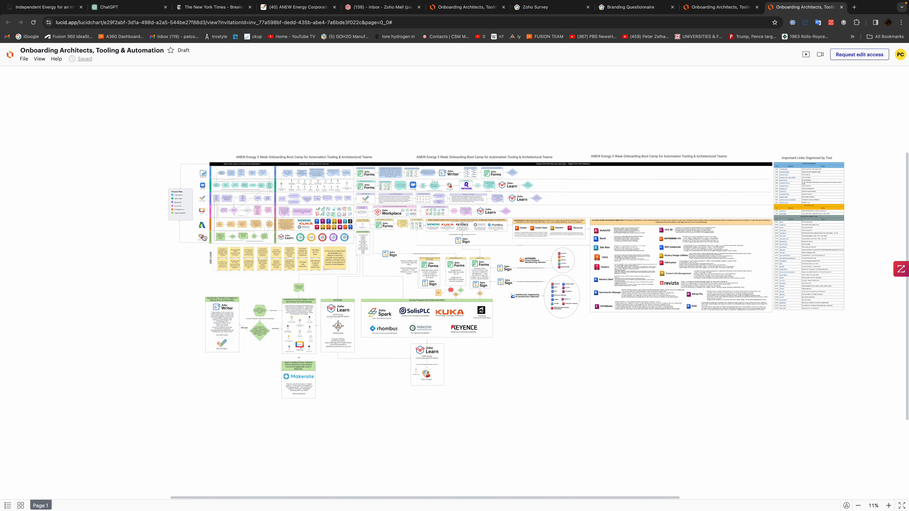
pyautogui.moveTo(582, 181)
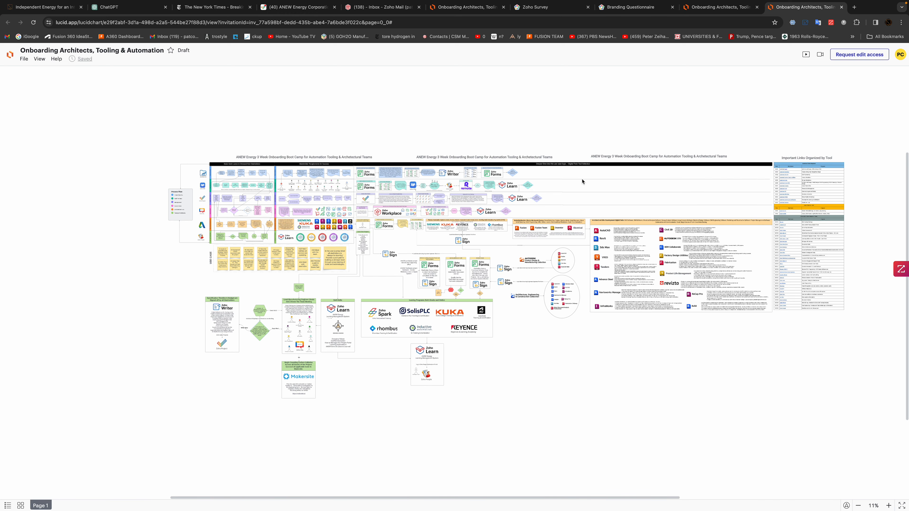
pyautogui.moveTo(210, 184)
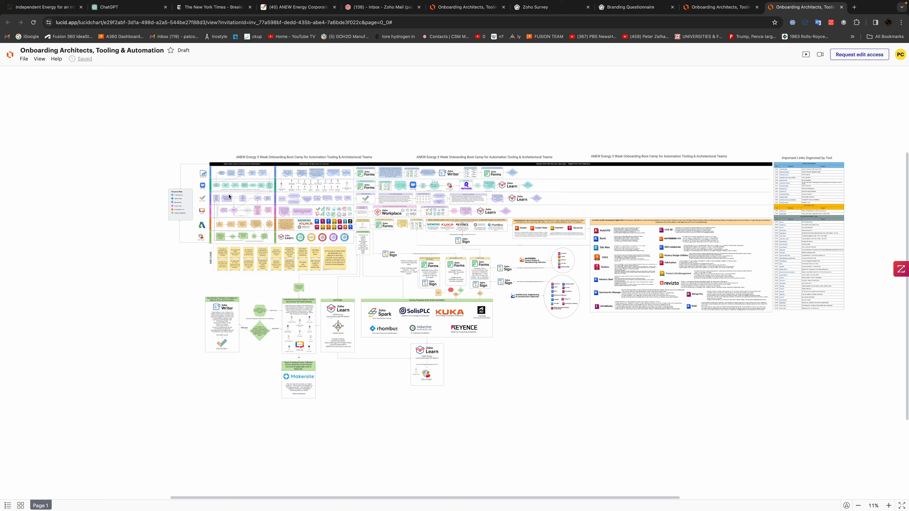
pyautogui.moveTo(492, 201)
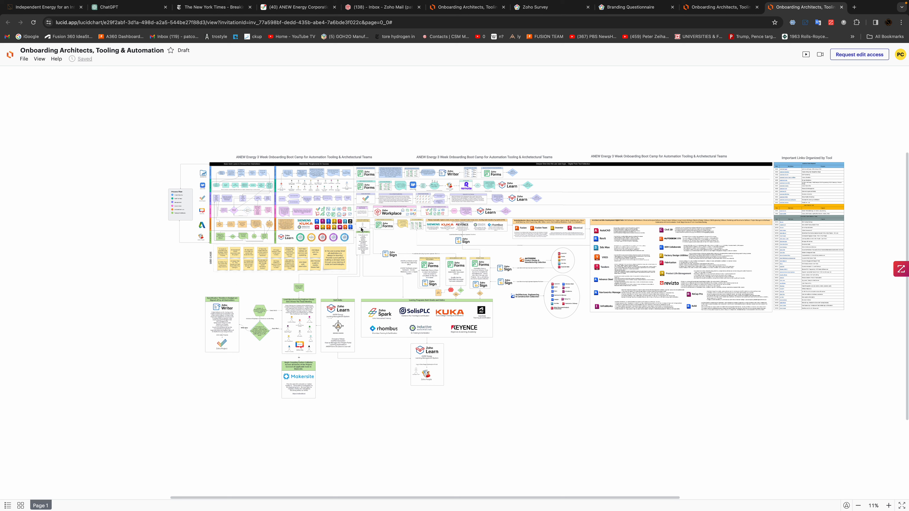
pyautogui.moveTo(674, 226)
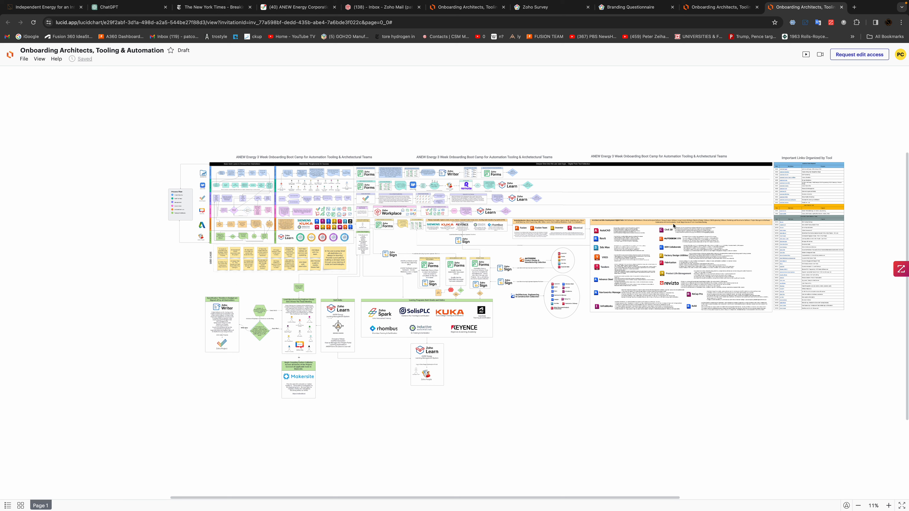
pyautogui.moveTo(777, 193)
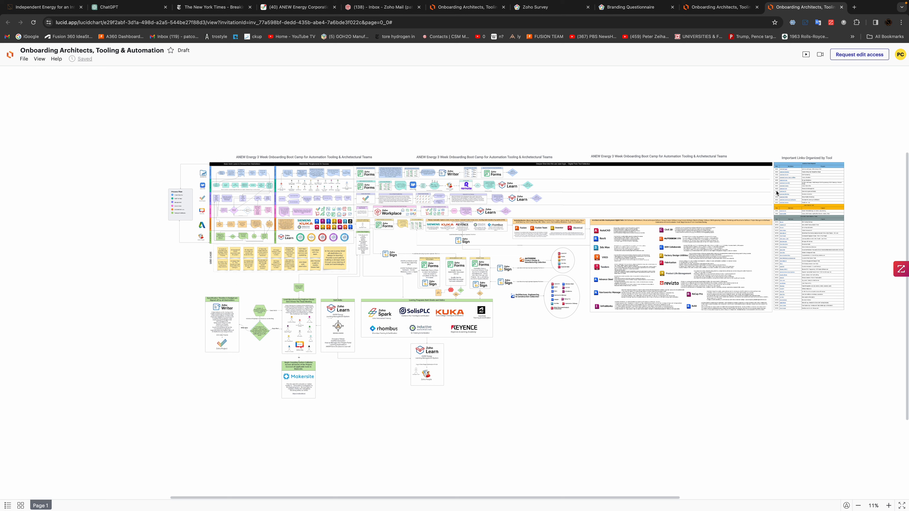
pyautogui.moveTo(798, 170)
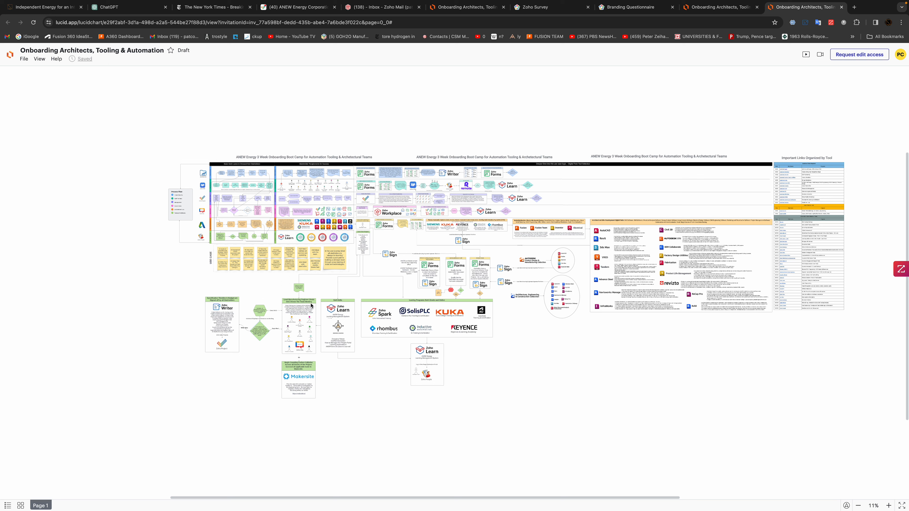
pyautogui.moveTo(248, 285)
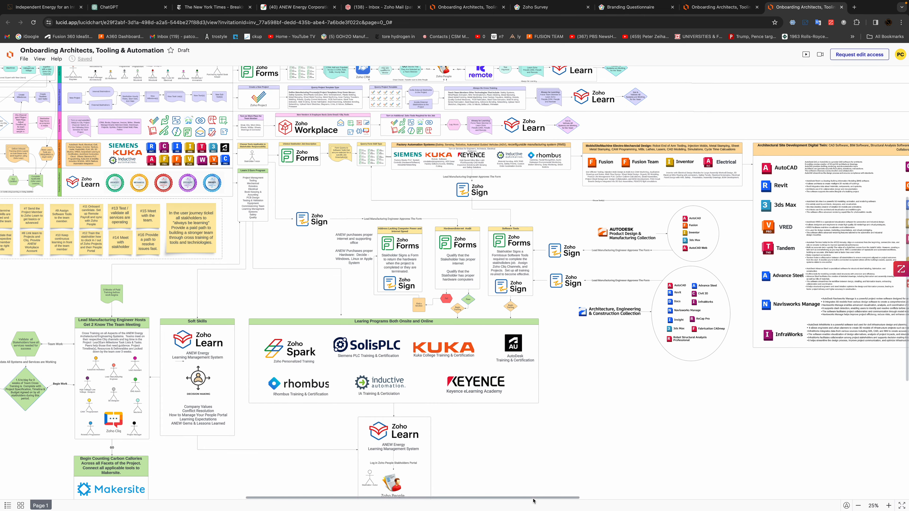
# Step: Pan the canvas to inspect the Learning Programs and Autodesk tool sections
pyautogui.moveTo(534, 496); pyautogui.dragTo(368, 488)
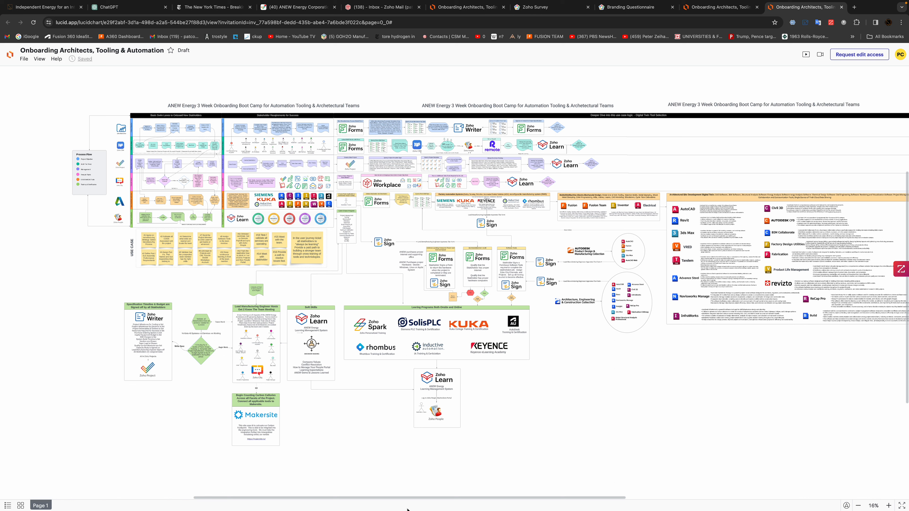
pyautogui.moveTo(41, 482)
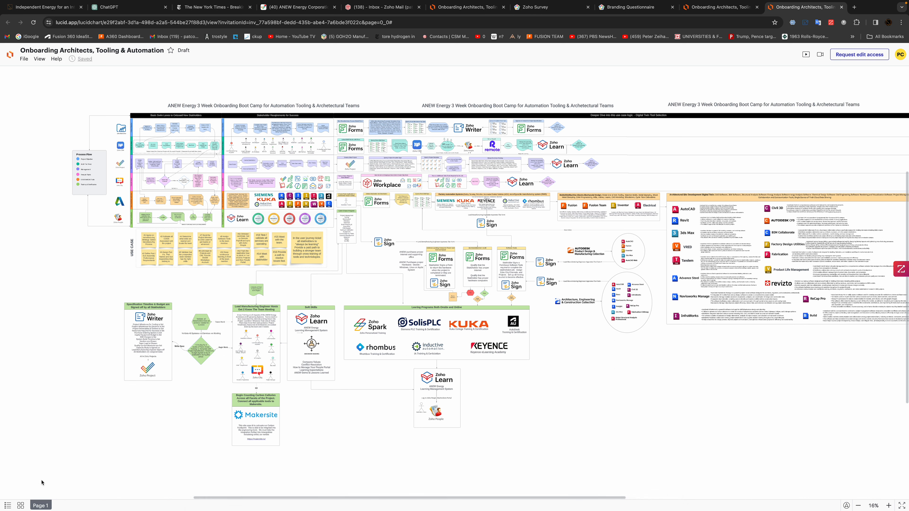